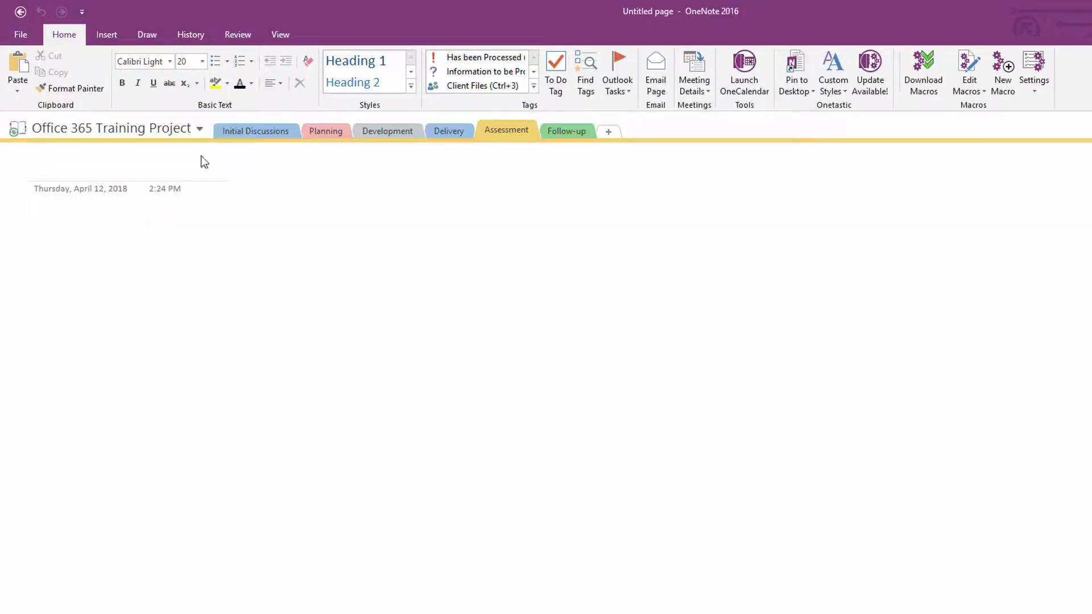
Create a notebook named 'Project Yosemite' in the OneDrive - Knack Training location.
left_click(199, 129)
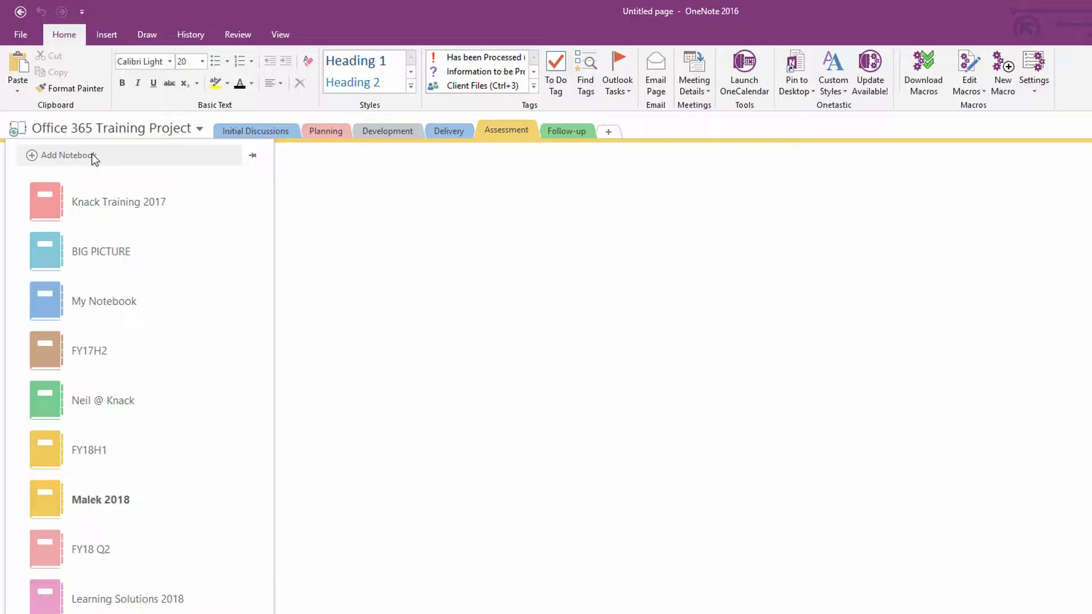
left_click(66, 155)
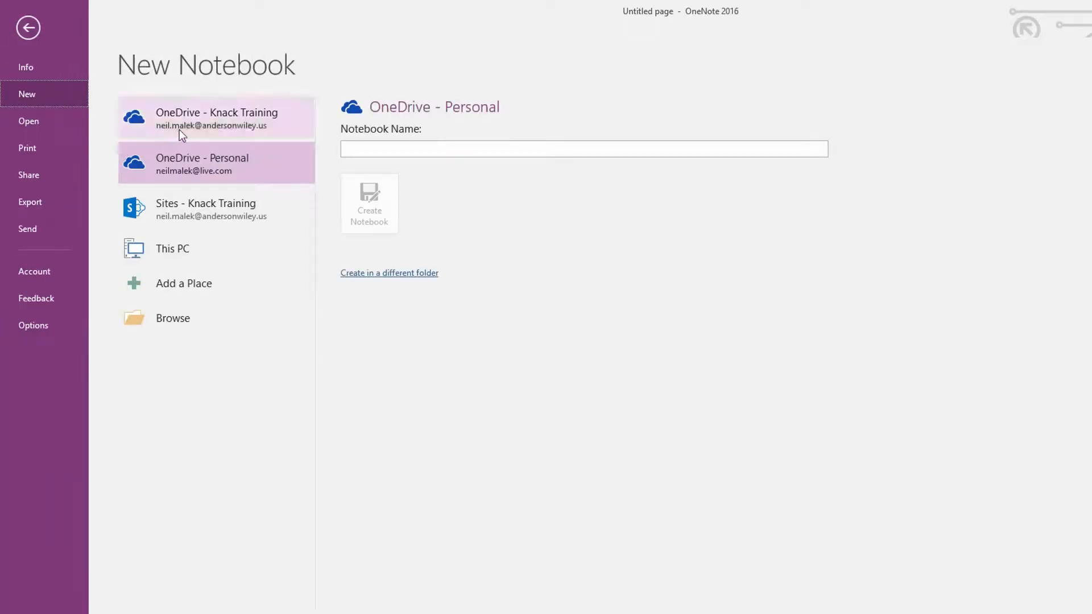
left_click(216, 118)
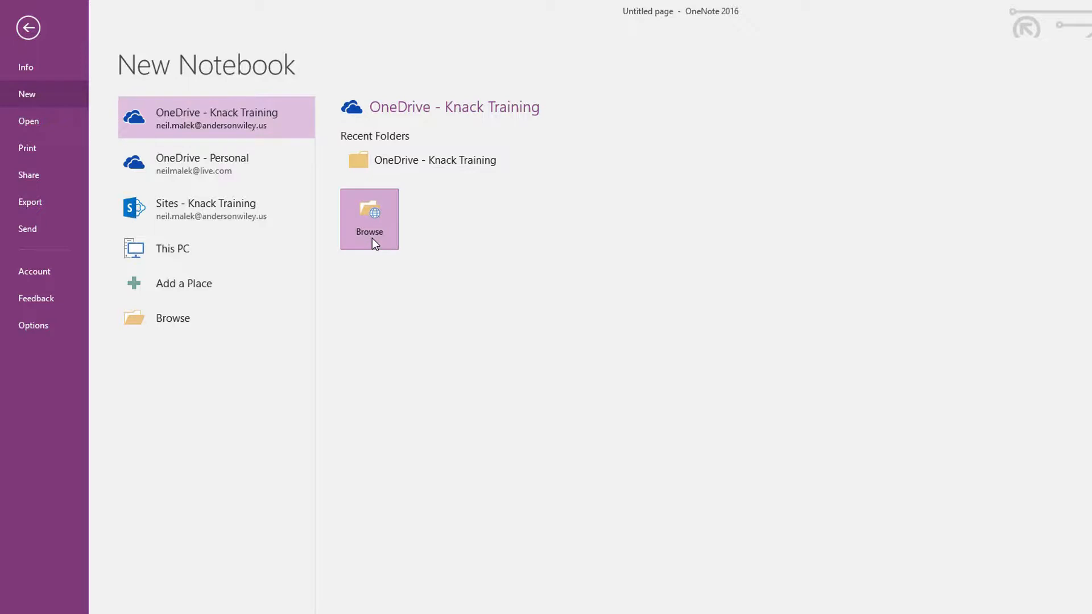
left_click(369, 218)
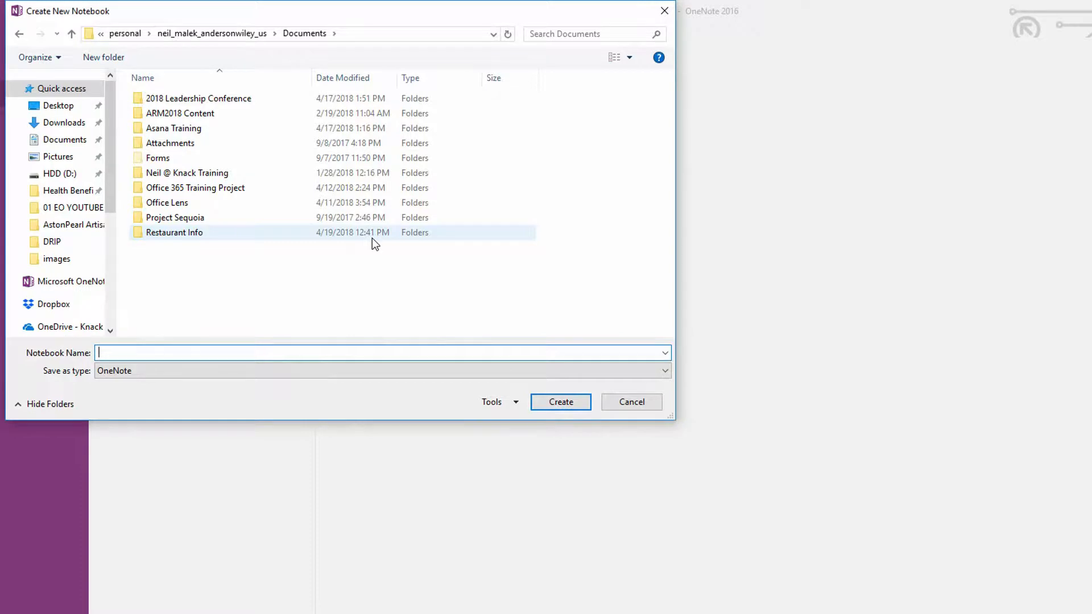
type("Project Yosemite")
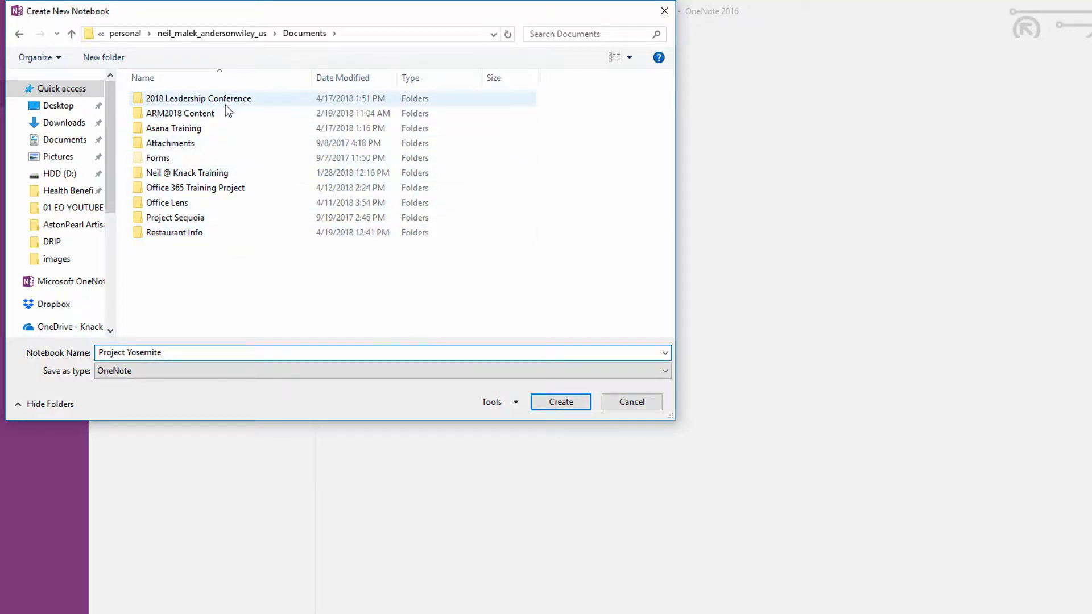
left_click(174, 232)
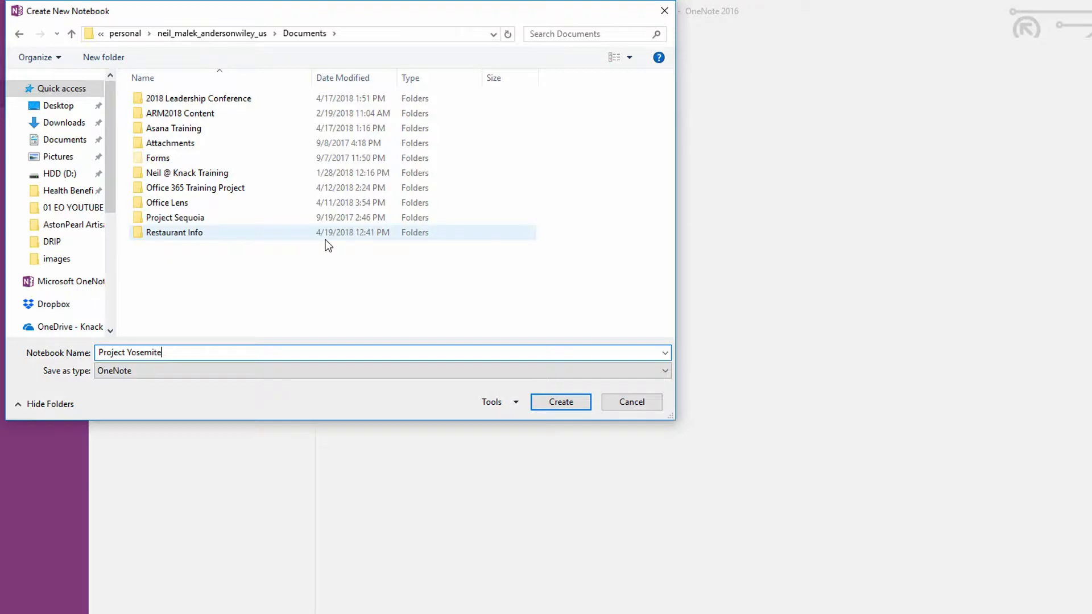
left_click(559, 402)
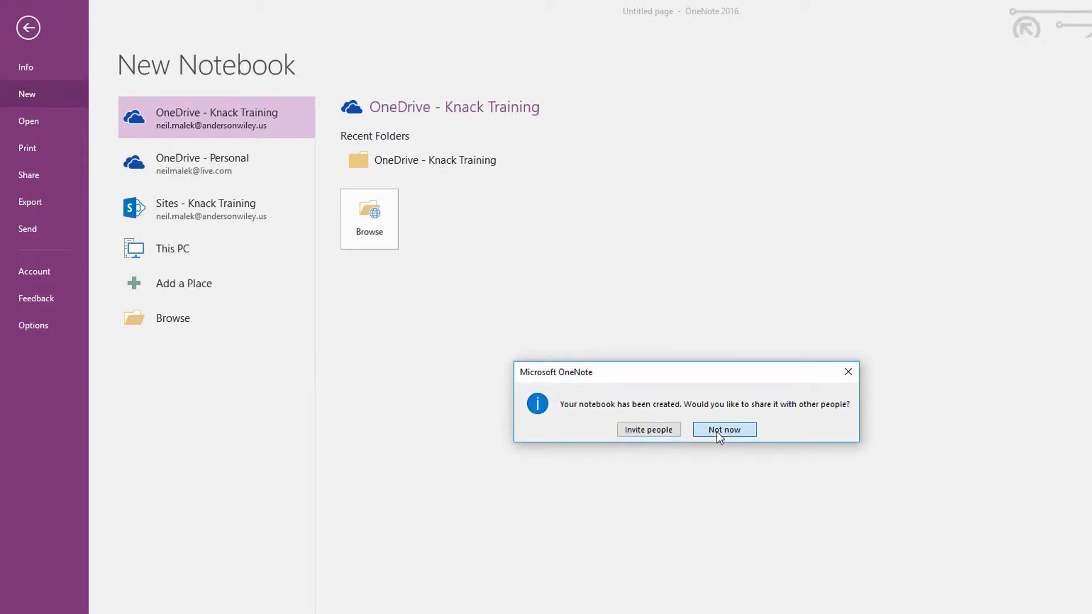
Decline sharing for now, then name the sections People, Financial Info and Planning.
left_click(723, 428)
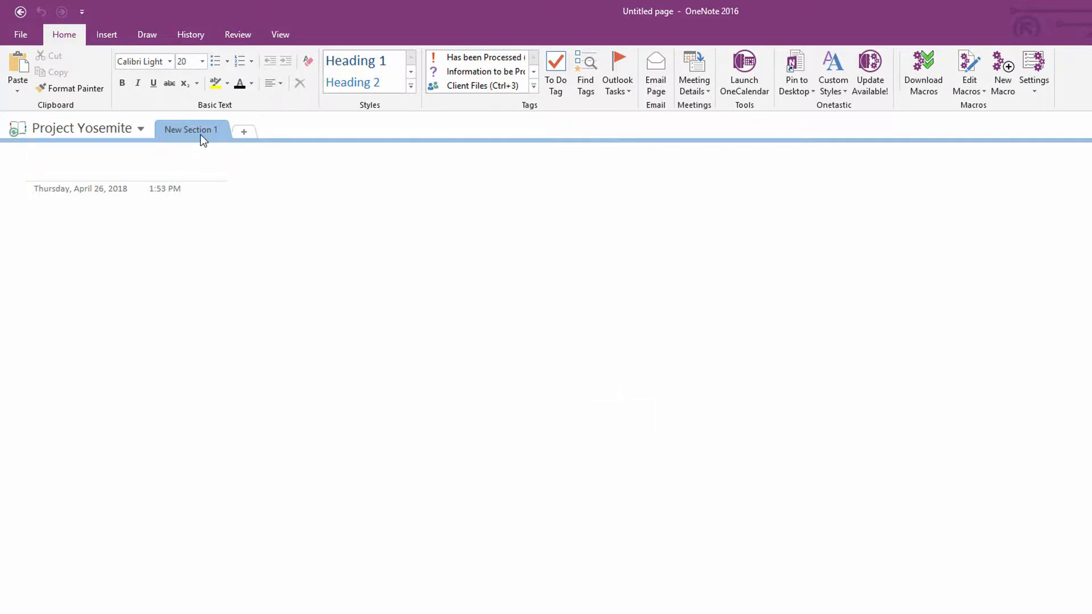
double_click(190, 129)
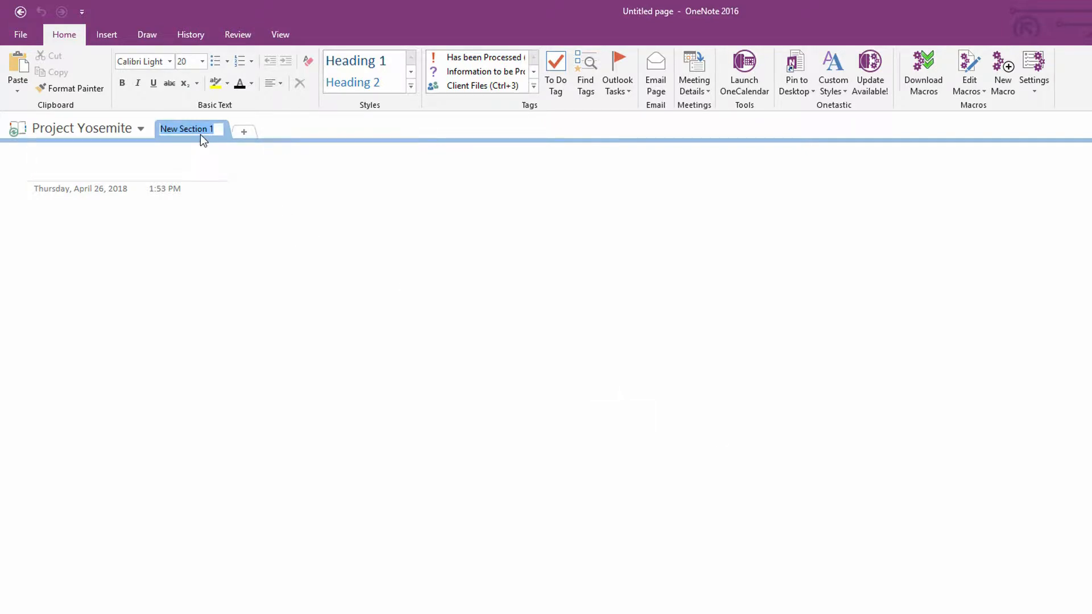
type("People")
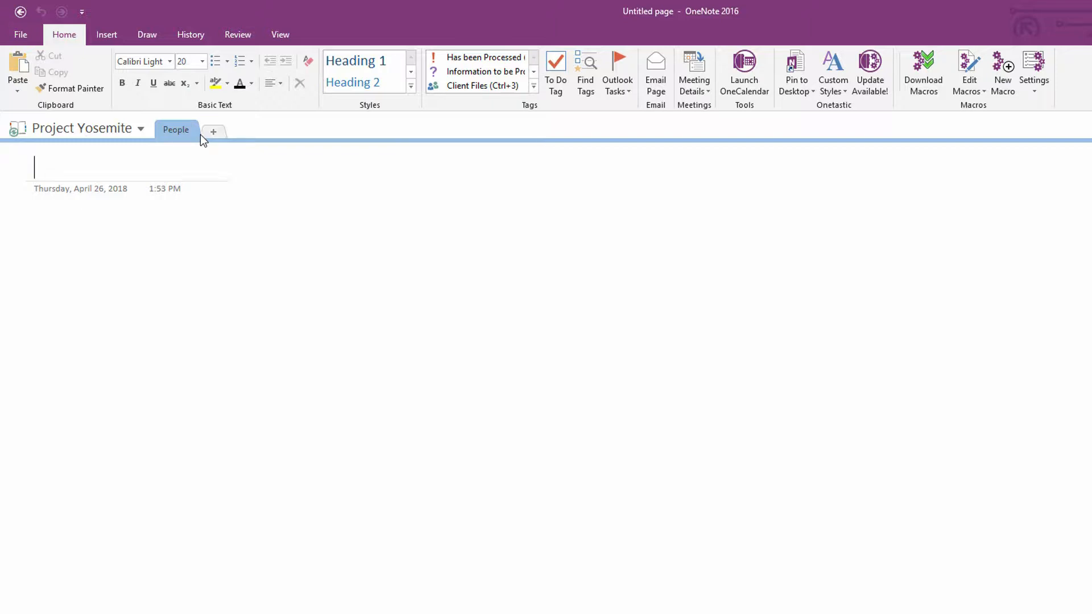
left_click(214, 131)
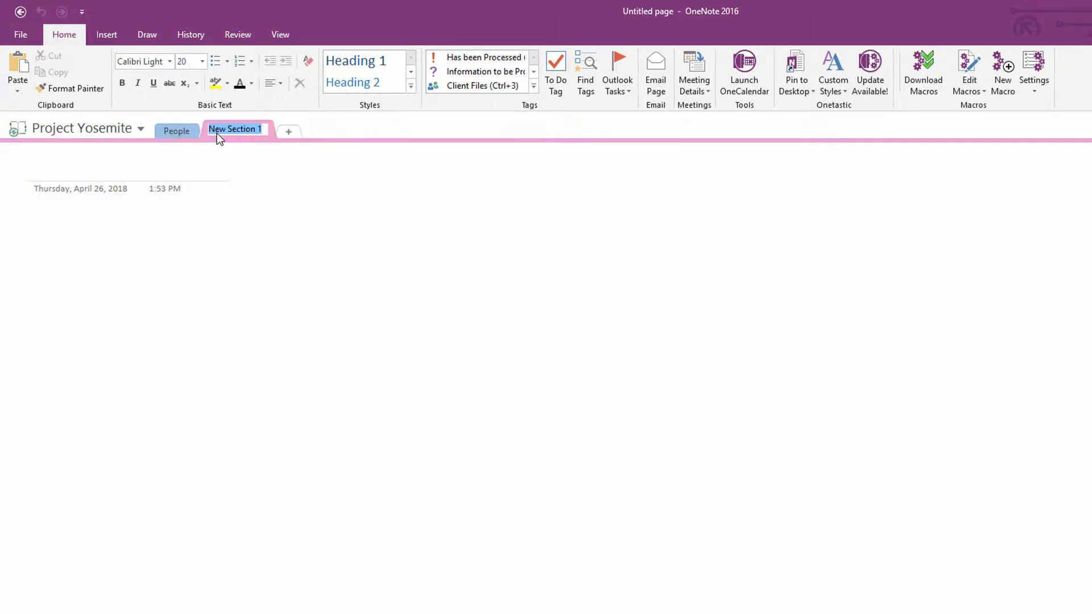
type("Financial Info")
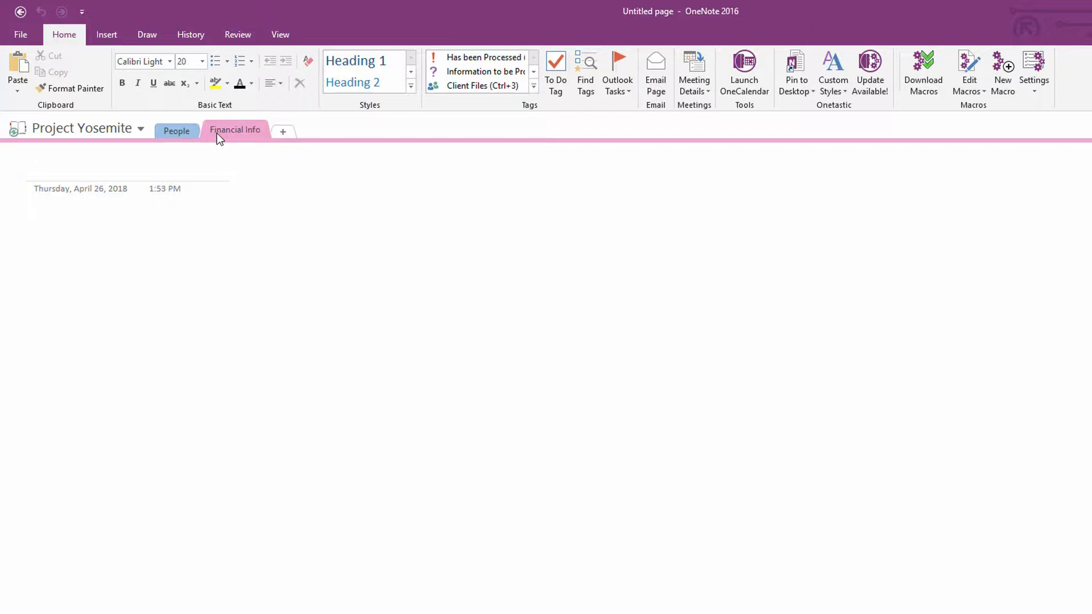
left_click(282, 131)
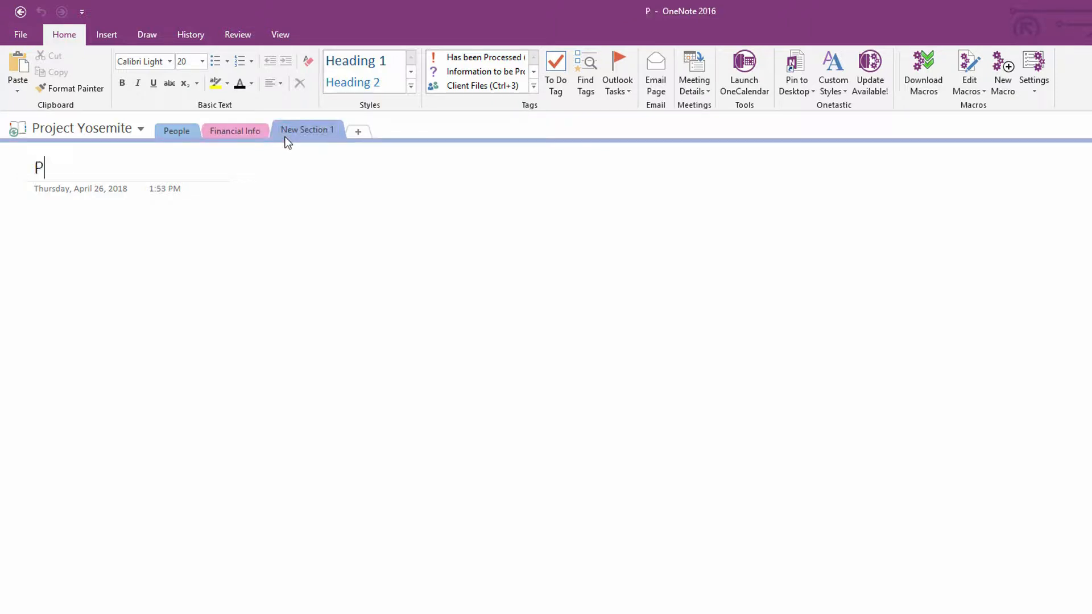
type("I")
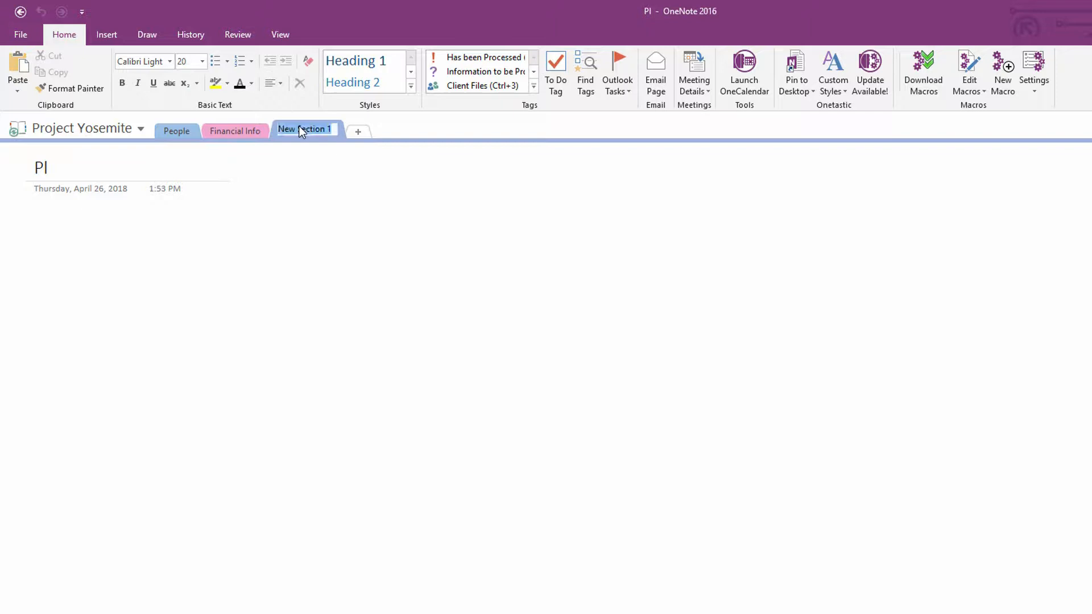
type("Planning")
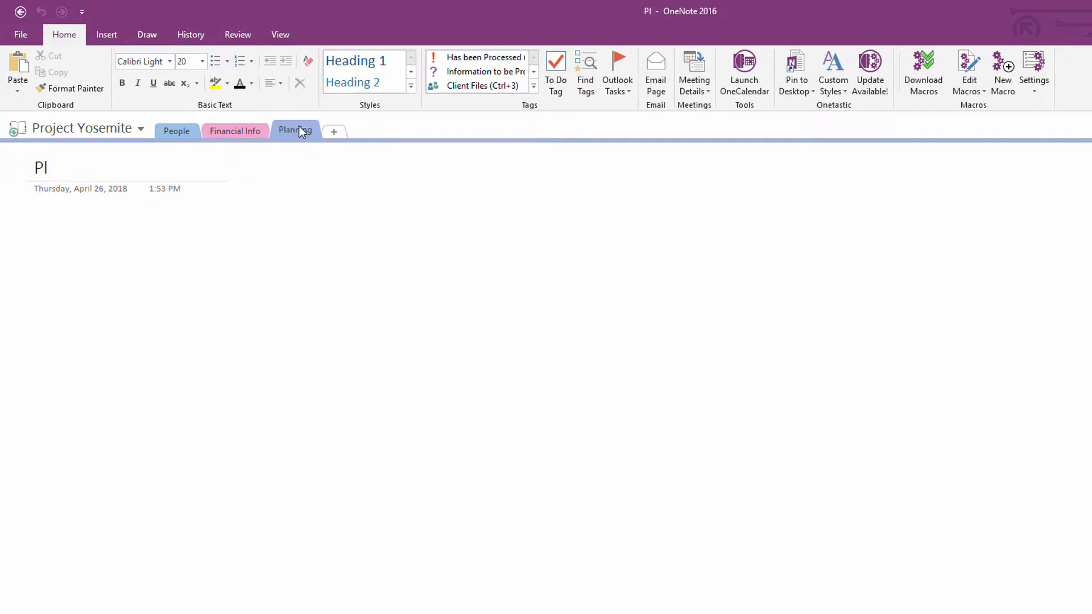
left_click(334, 131)
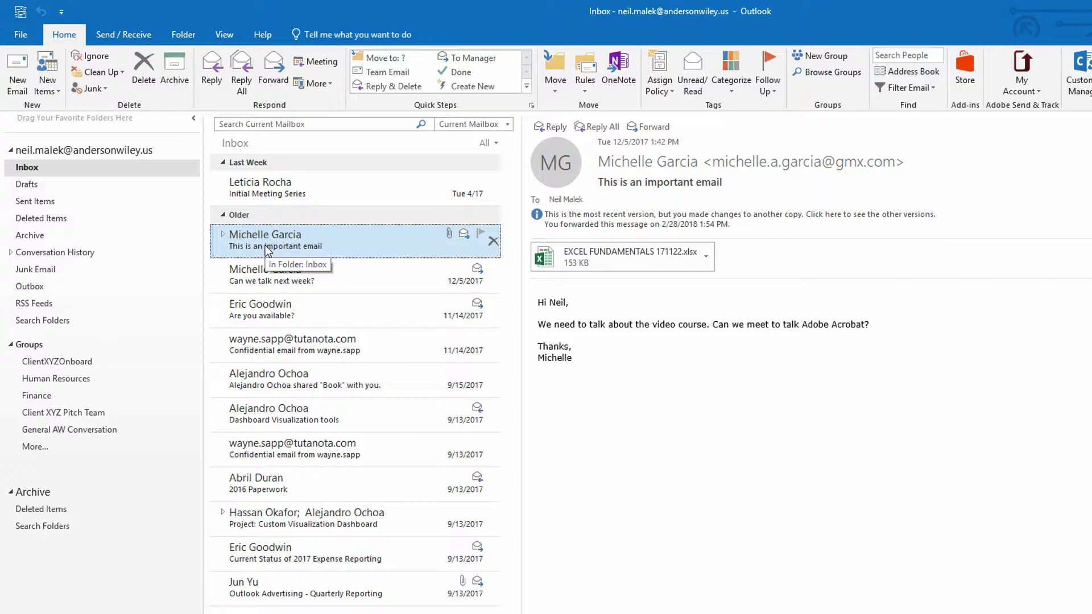
mouse_move(554, 245)
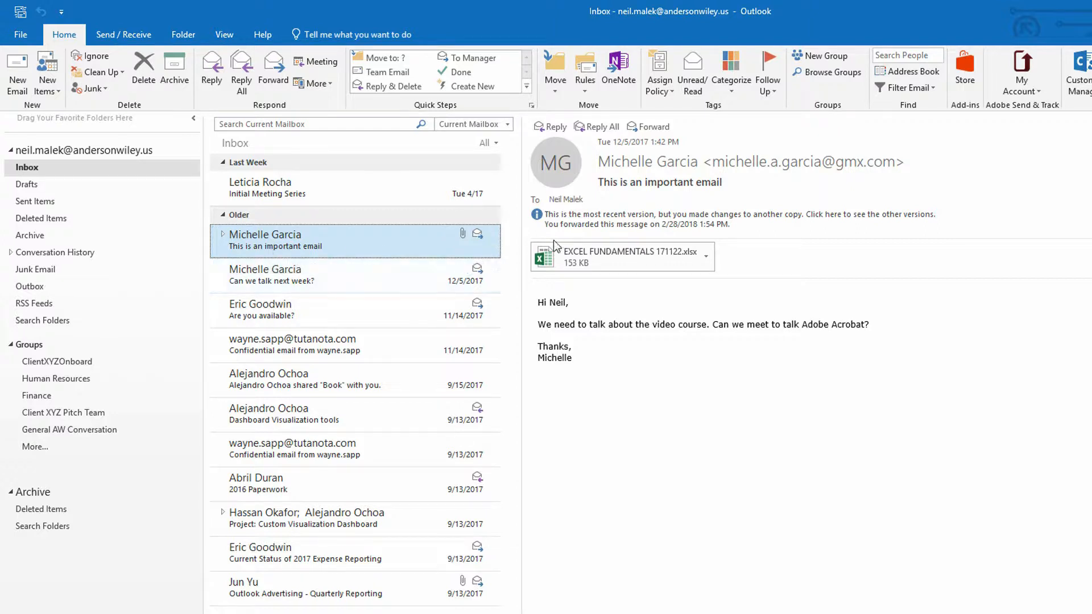
mouse_move(584, 298)
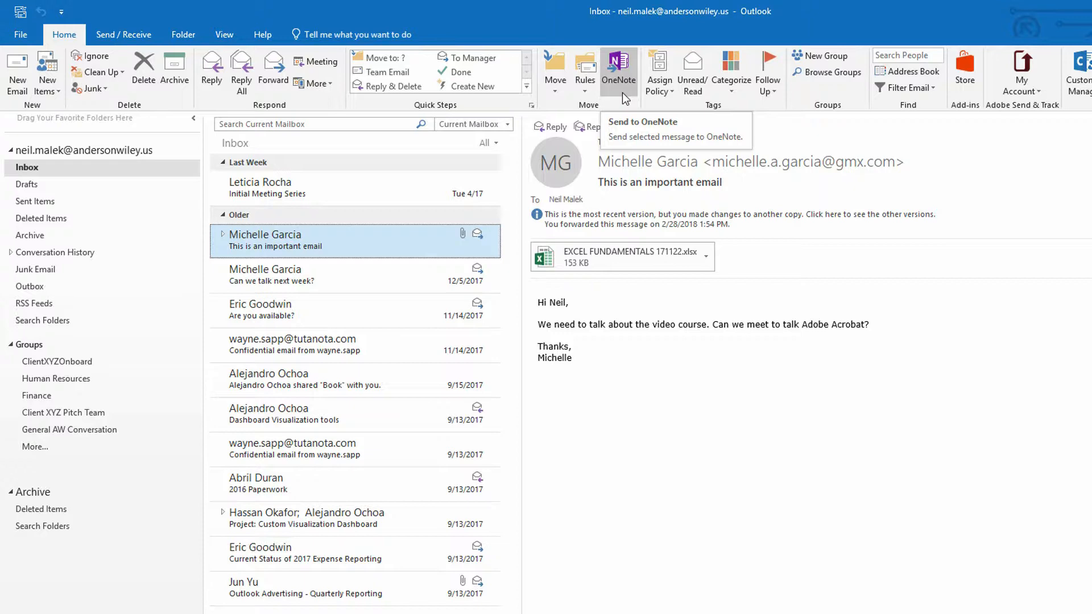
Send the 'This is an important email' message to Project Yosemite's Financial Info section.
left_click(617, 69)
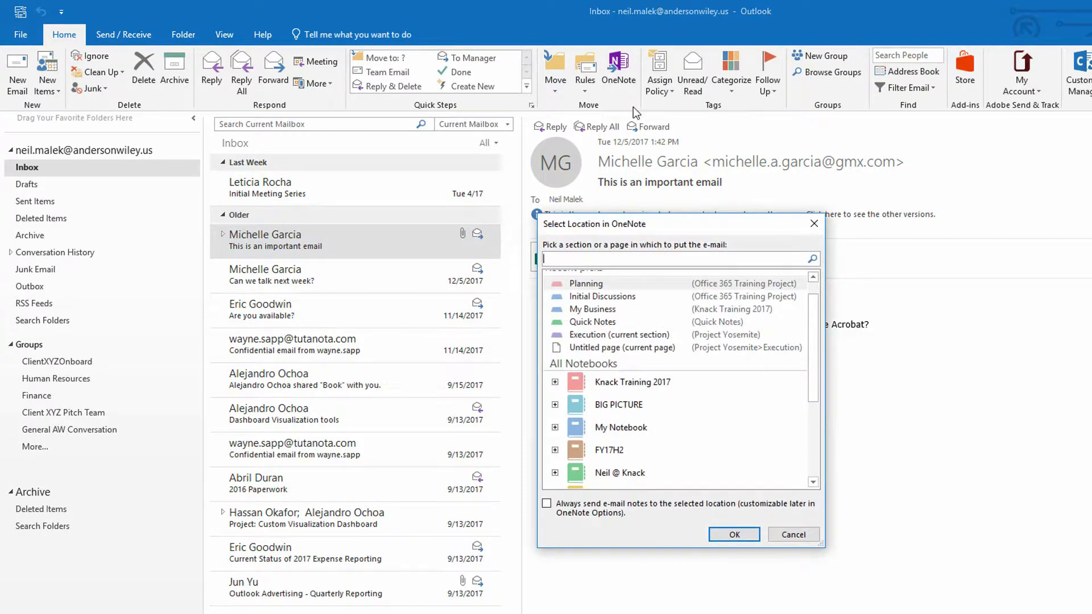
scroll("down", 3)
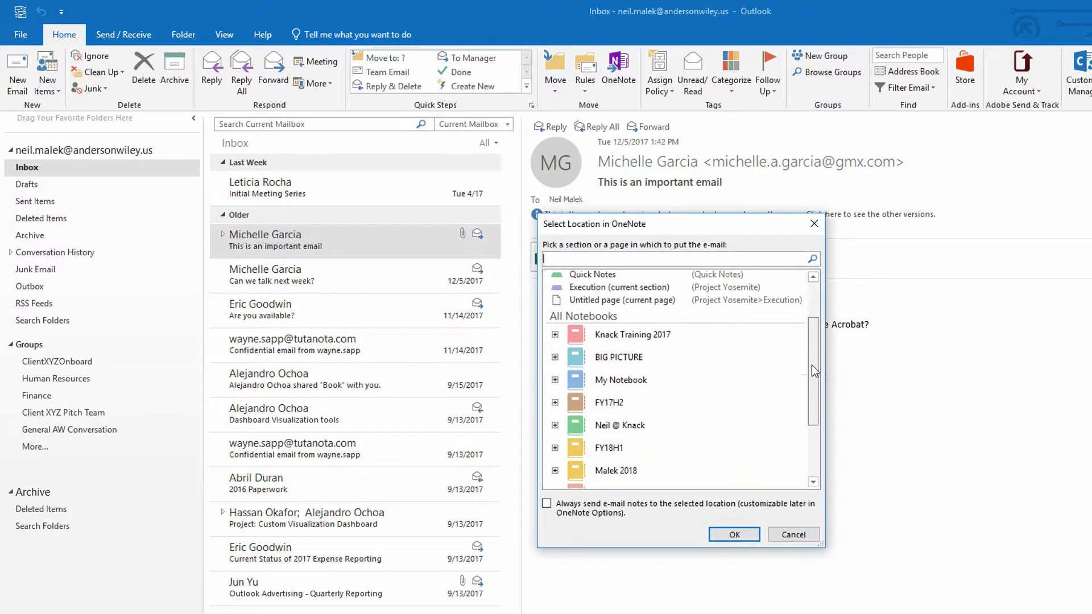
scroll("down", 3)
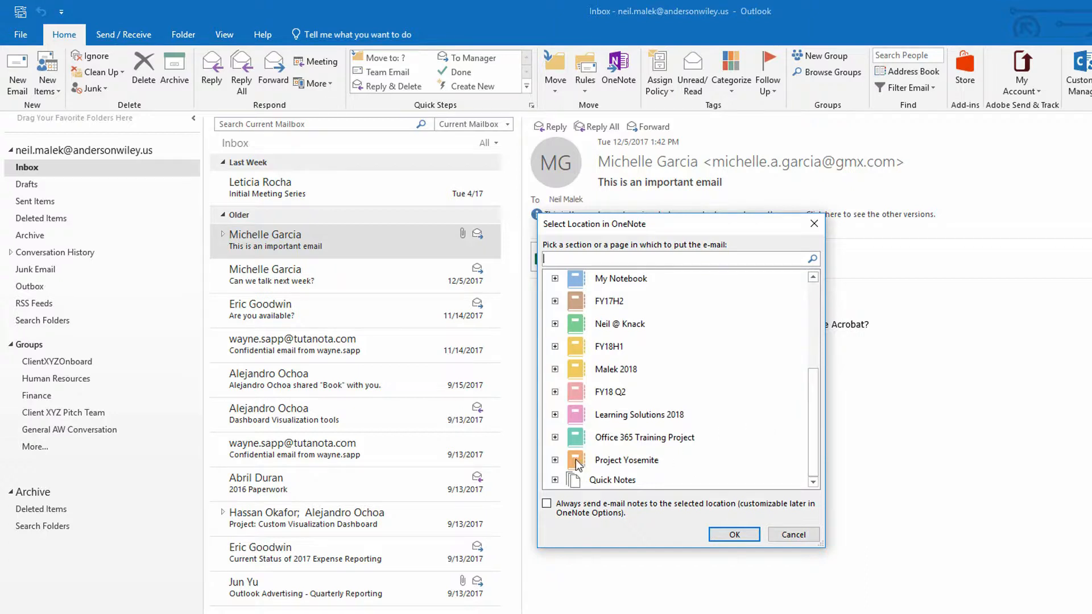
left_click(555, 460)
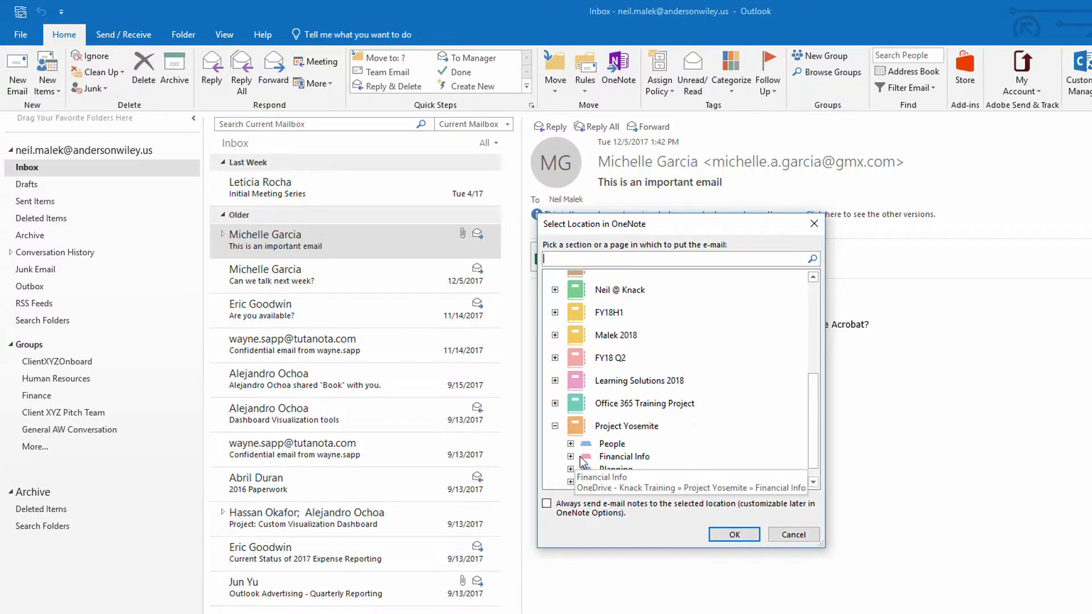
left_click(623, 456)
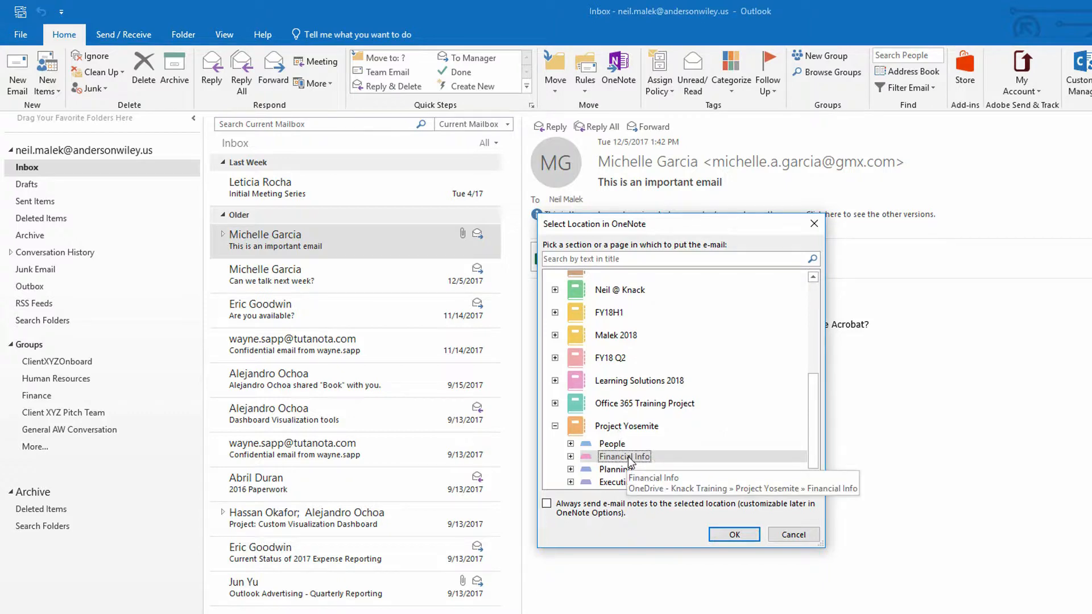
left_click(732, 534)
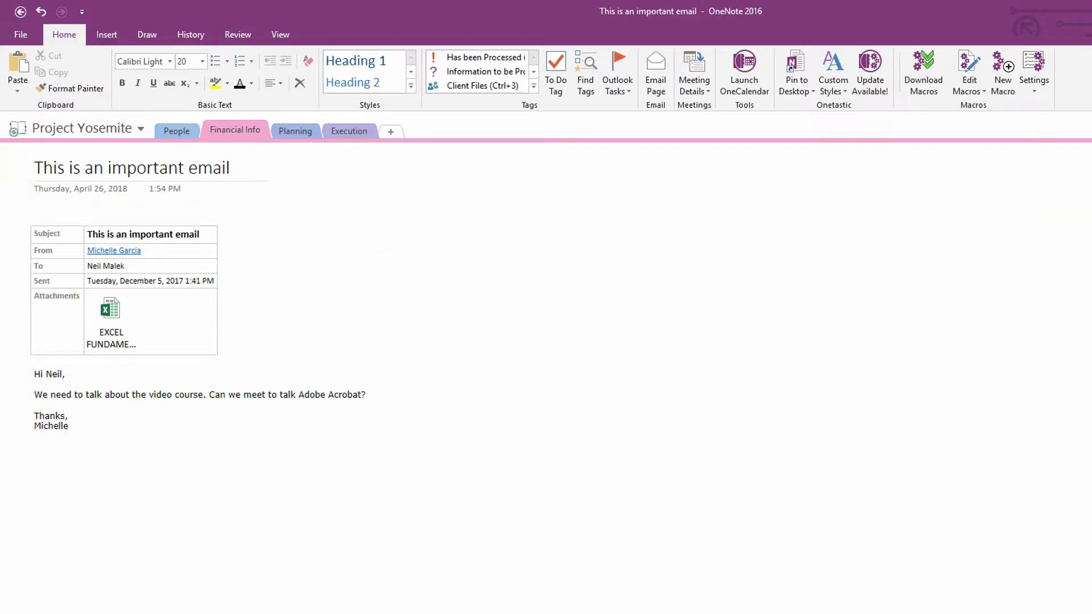
left_click(34, 167)
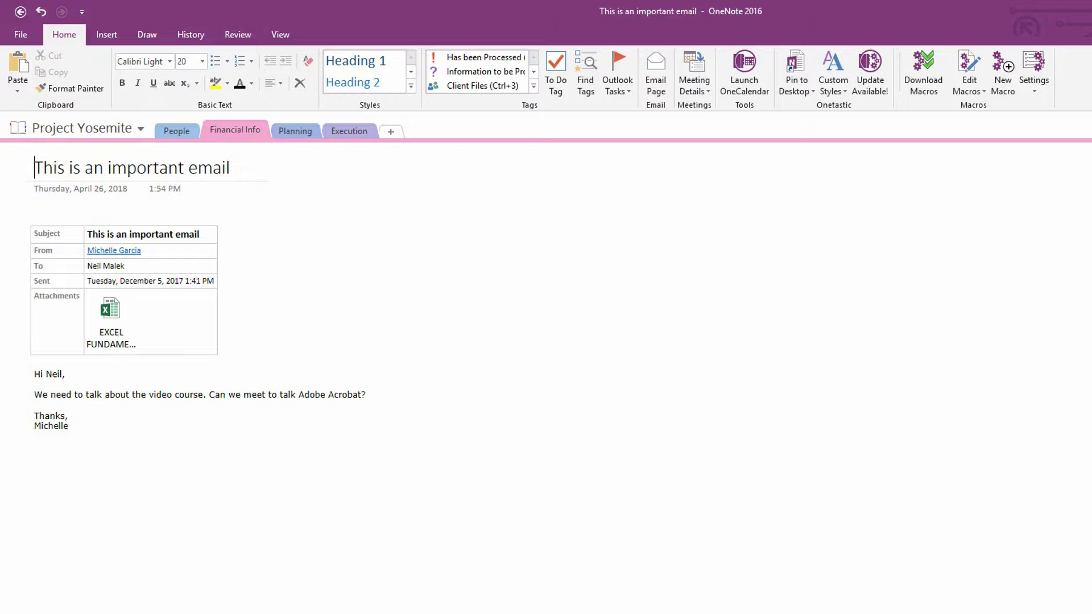
mouse_move(108, 308)
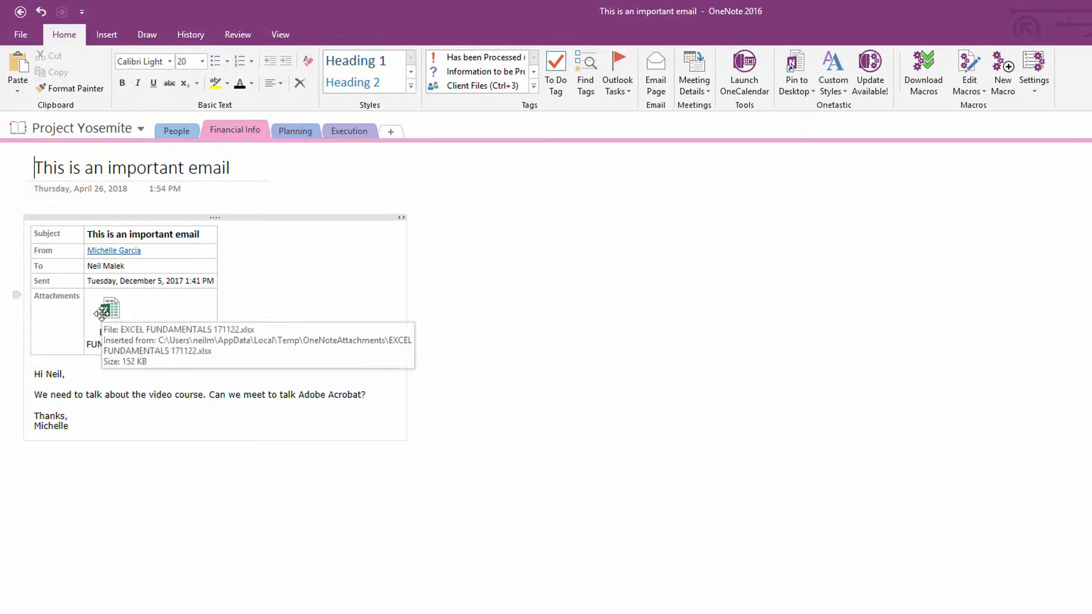
left_click(111, 310)
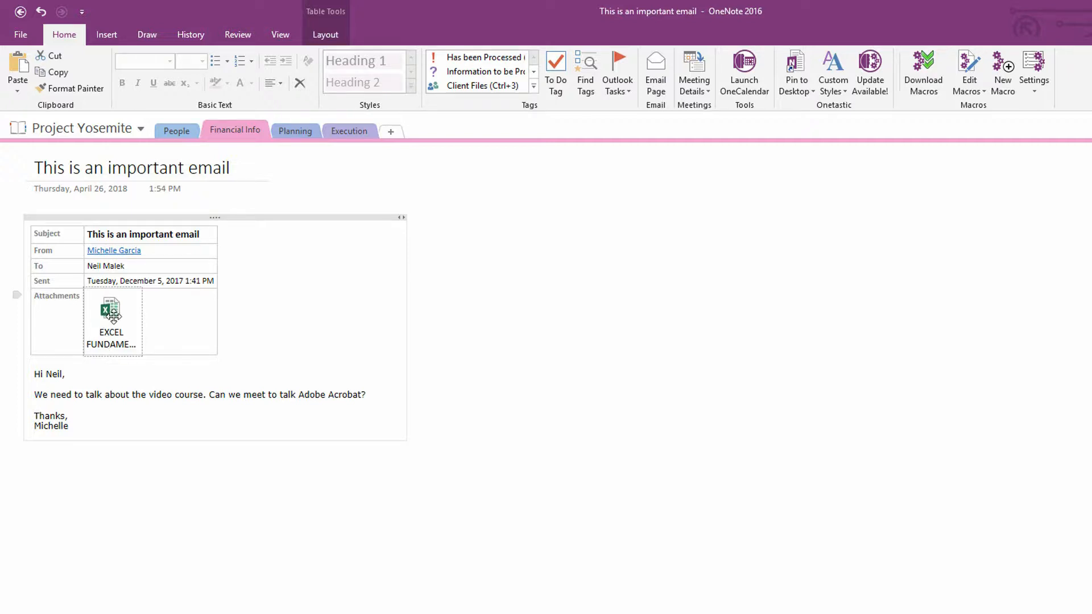
double_click(112, 310)
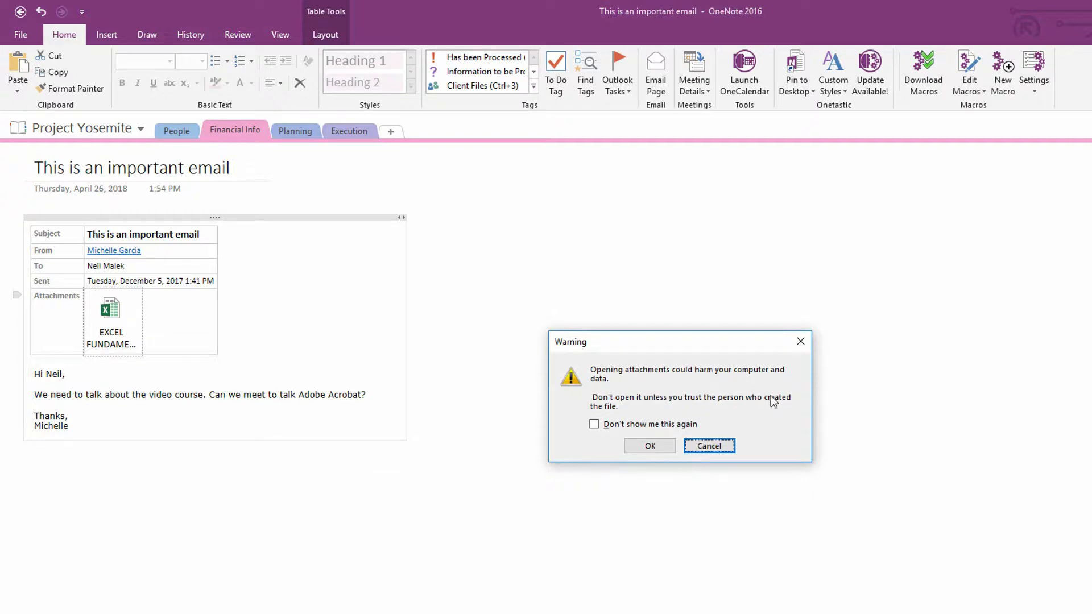
left_click(708, 445)
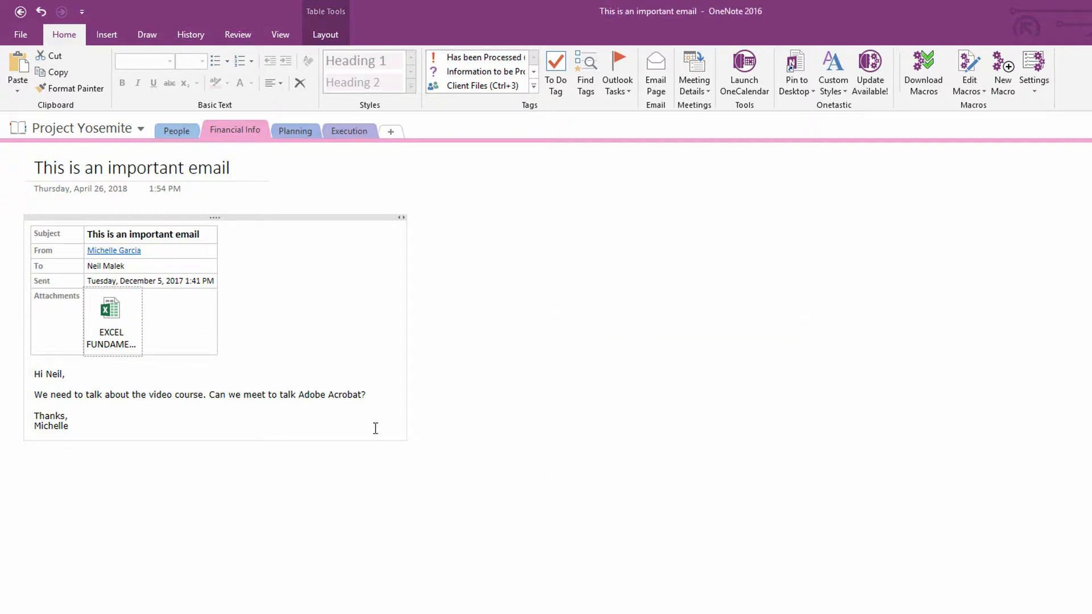
left_click(340, 422)
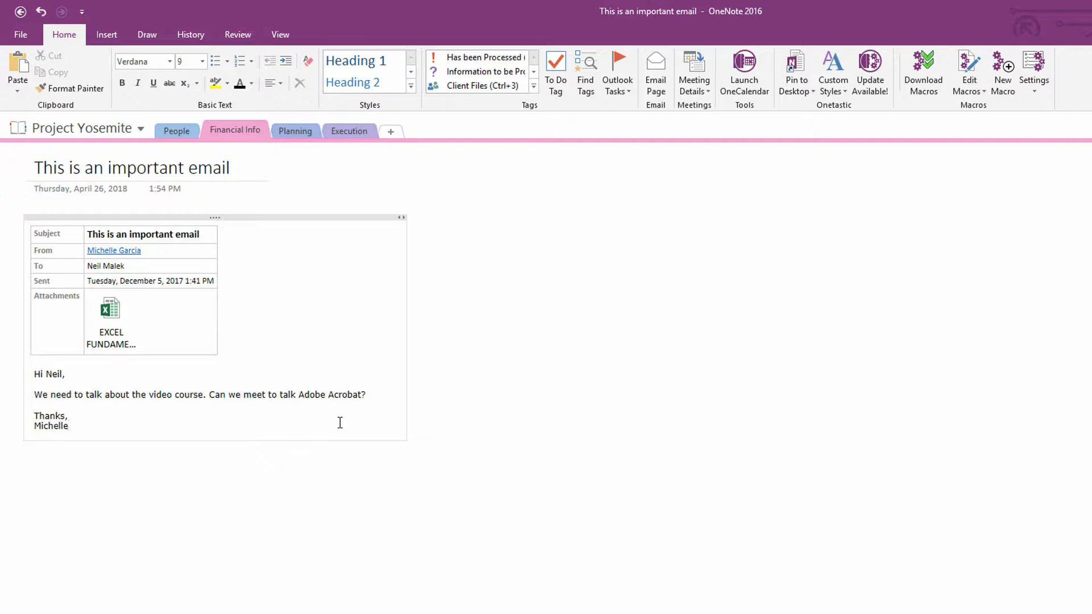
left_click(69, 425)
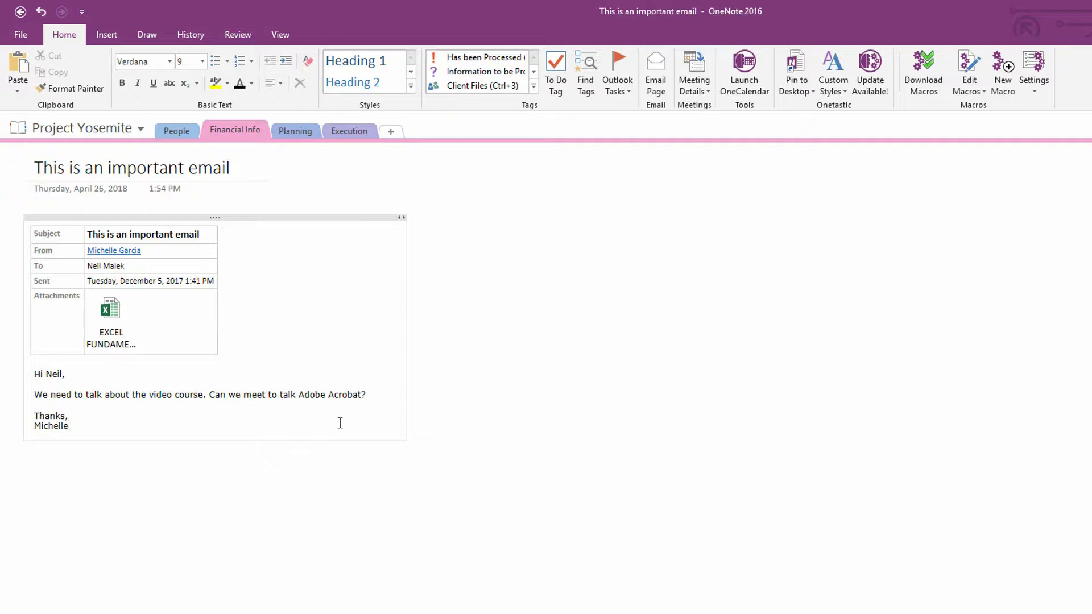
left_click(69, 425)
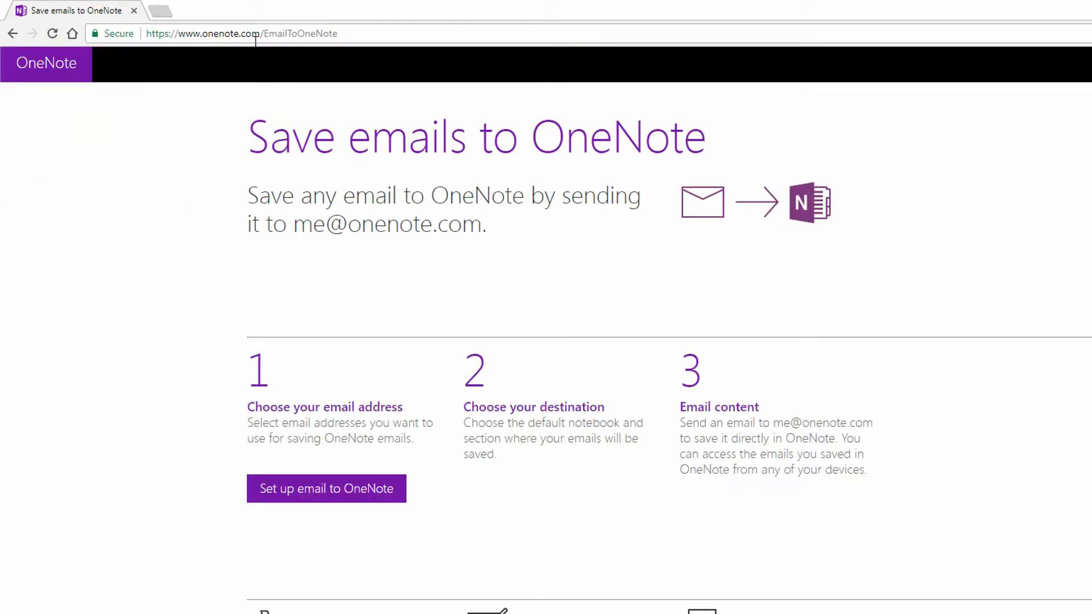
mouse_move(368, 48)
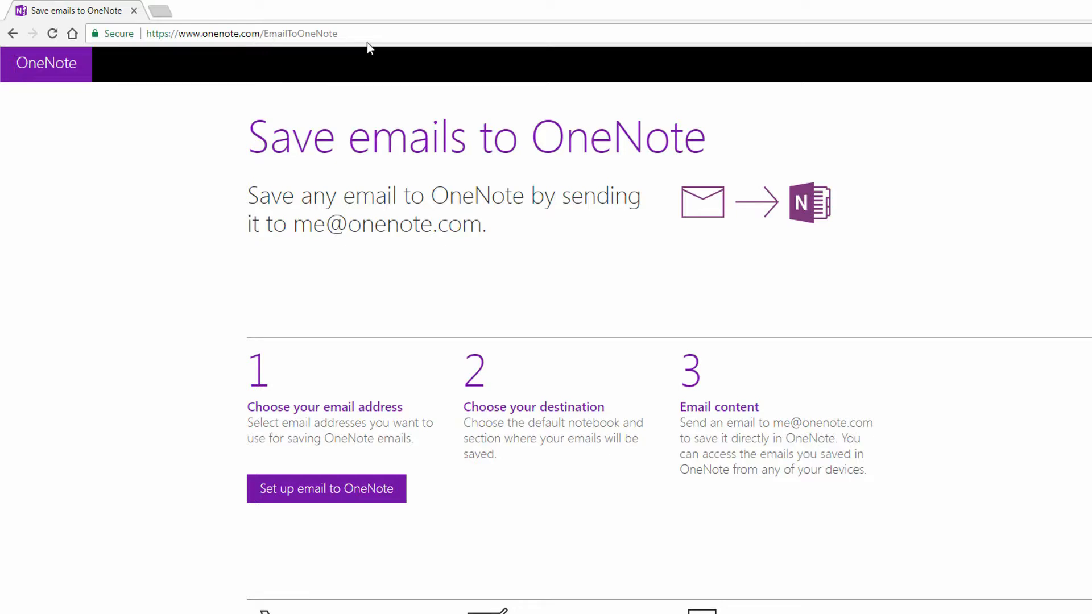
mouse_move(405, 453)
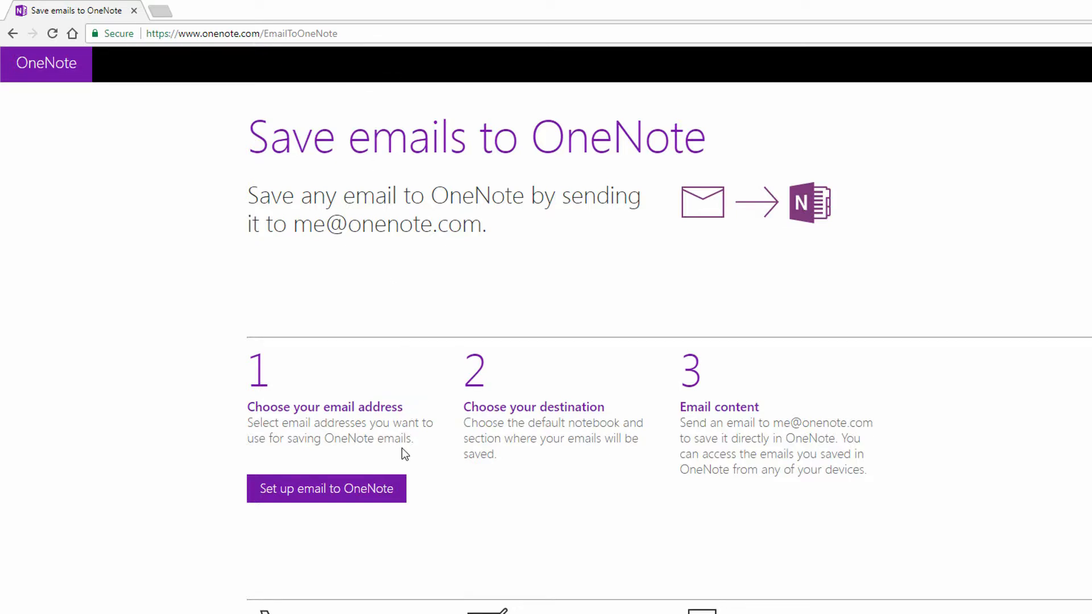
mouse_move(294, 230)
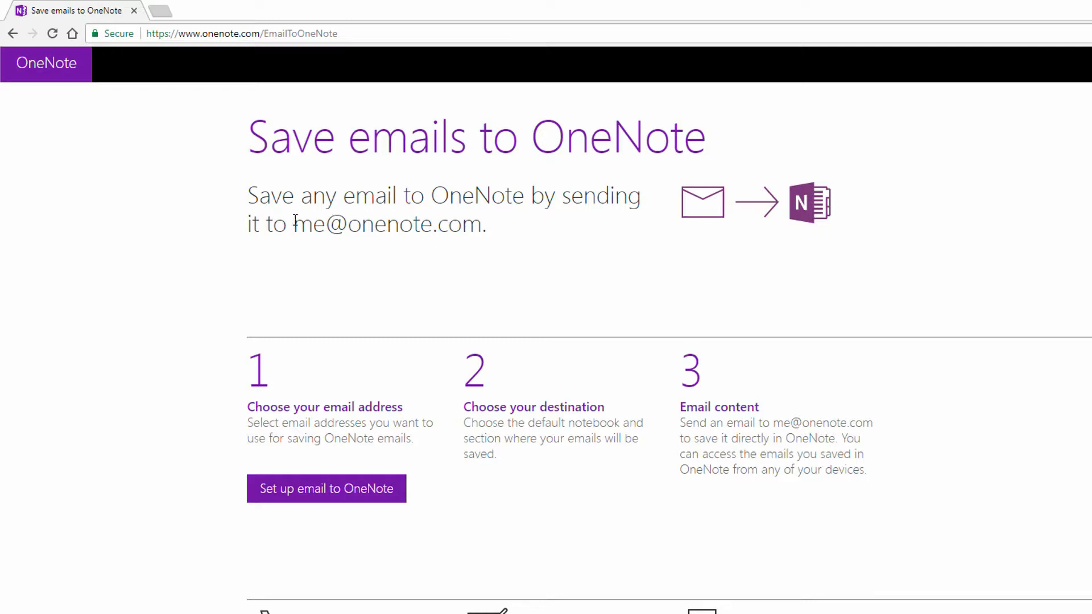
mouse_move(318, 257)
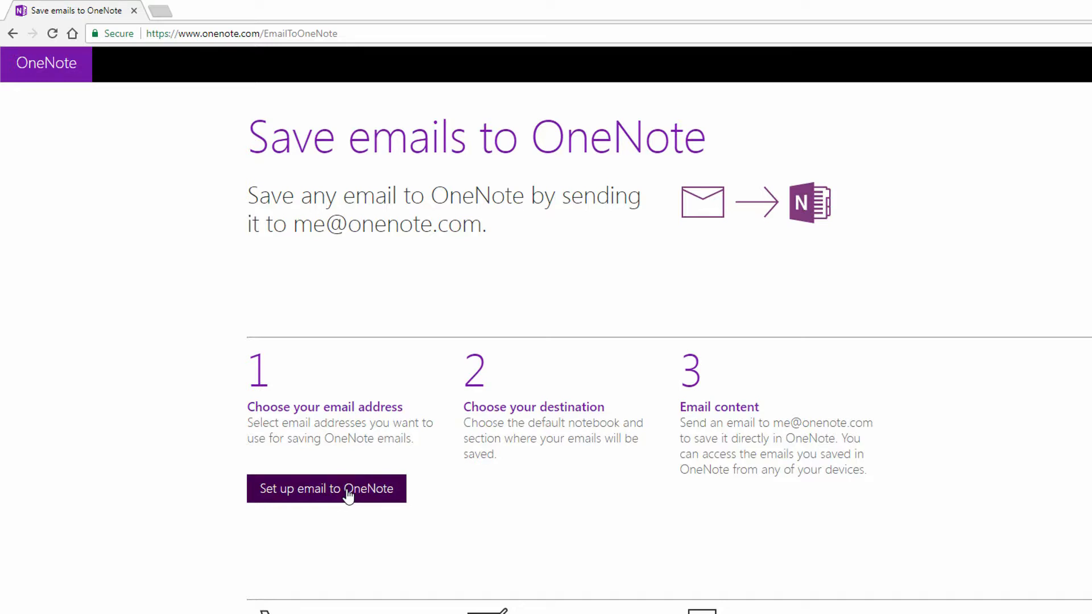
Launch 'Set up email to OneNote' from the onenote.com/EmailToOneNote page.
left_click(326, 488)
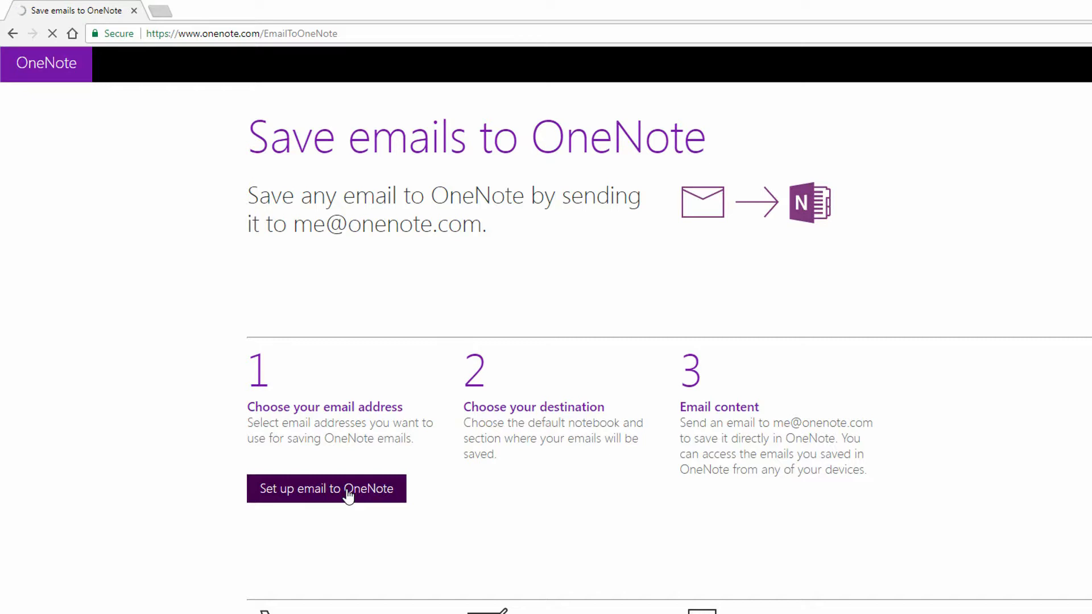
Pick Project Yosemite > Planning as the default location for emailed notes.
left_click(326, 488)
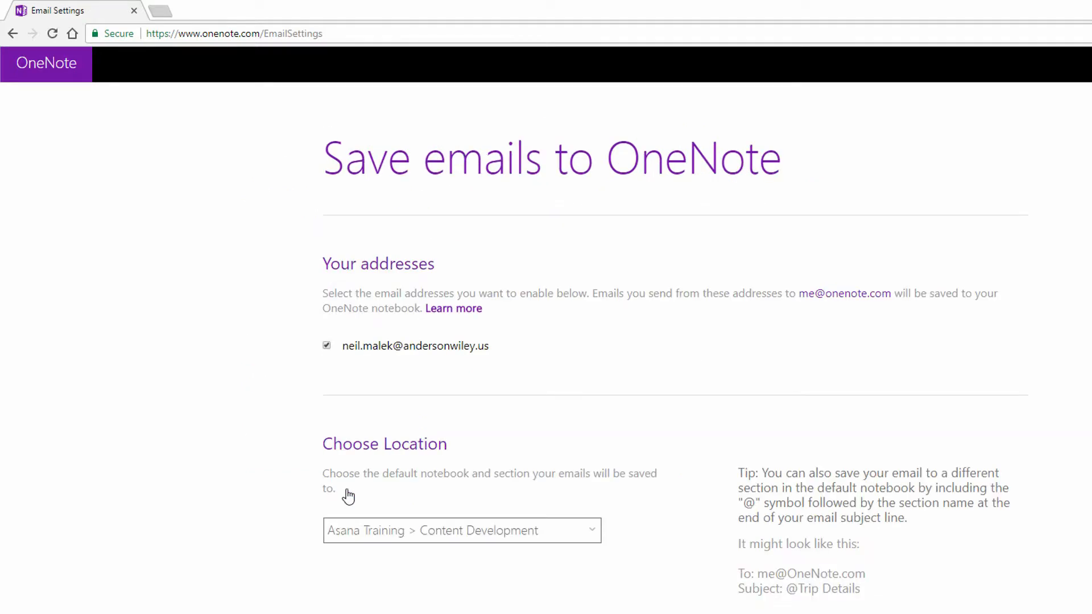
mouse_move(366, 366)
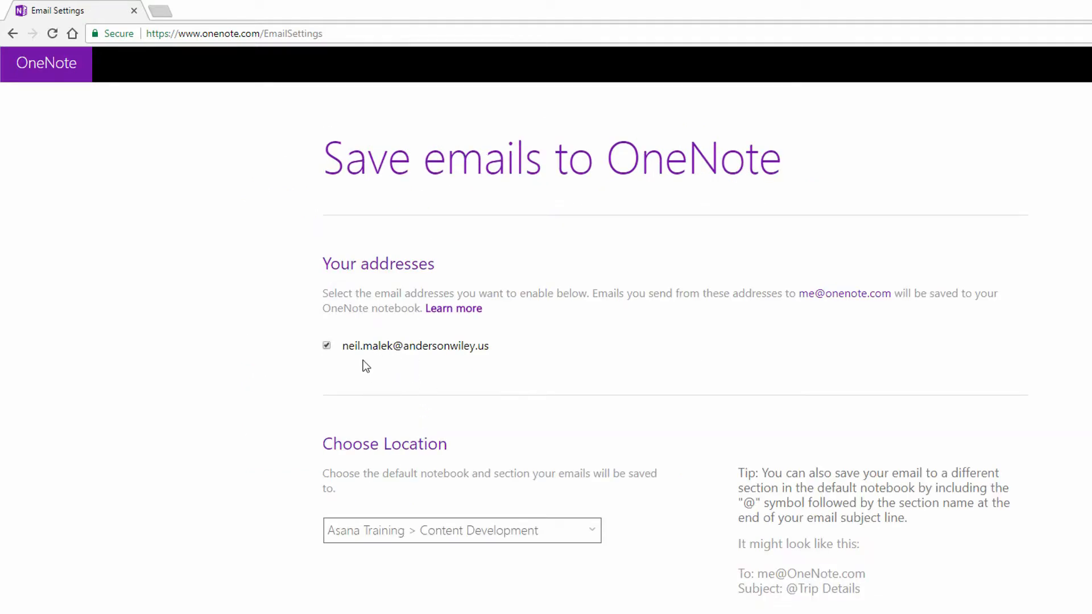
mouse_move(516, 387)
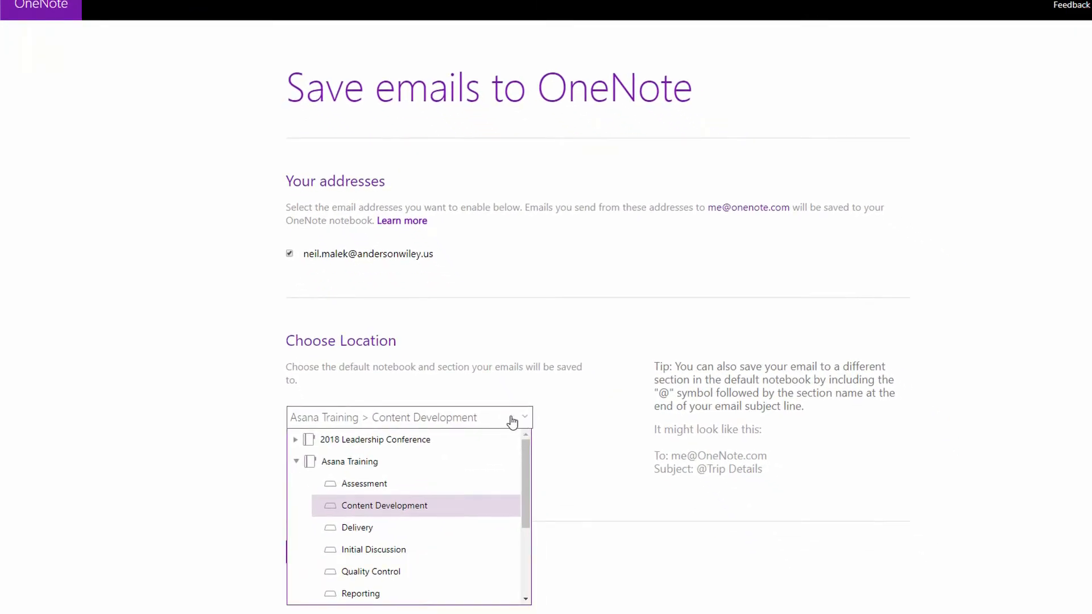
left_click(295, 461)
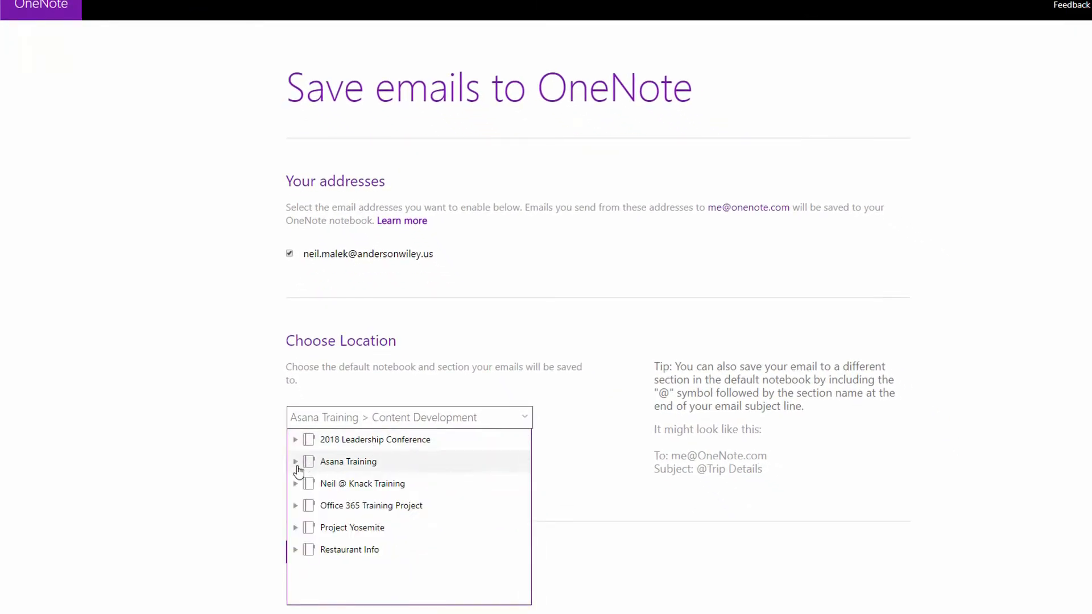
mouse_move(371, 536)
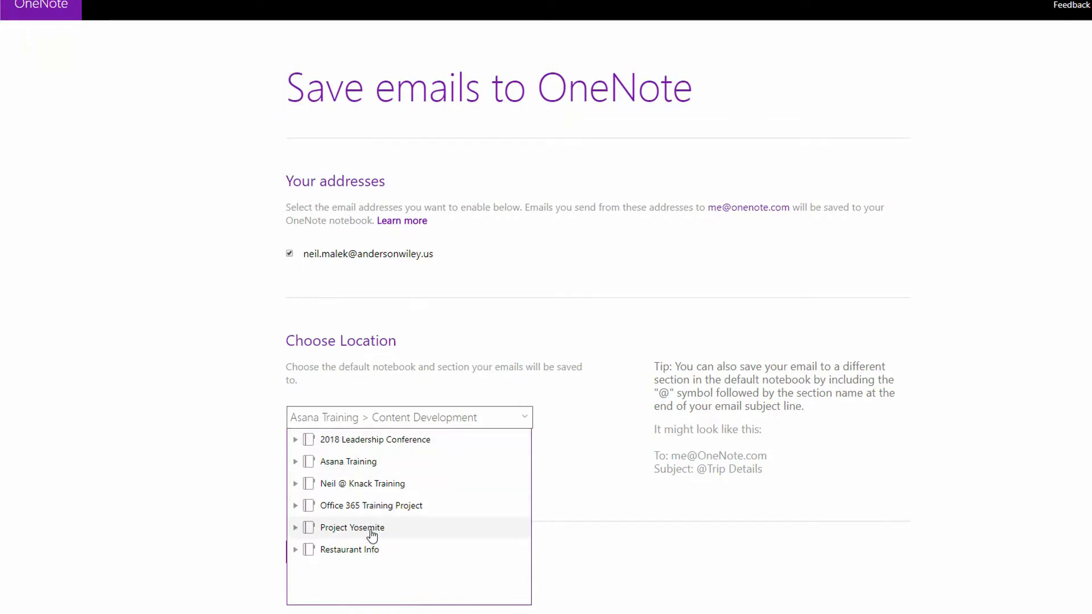
left_click(295, 527)
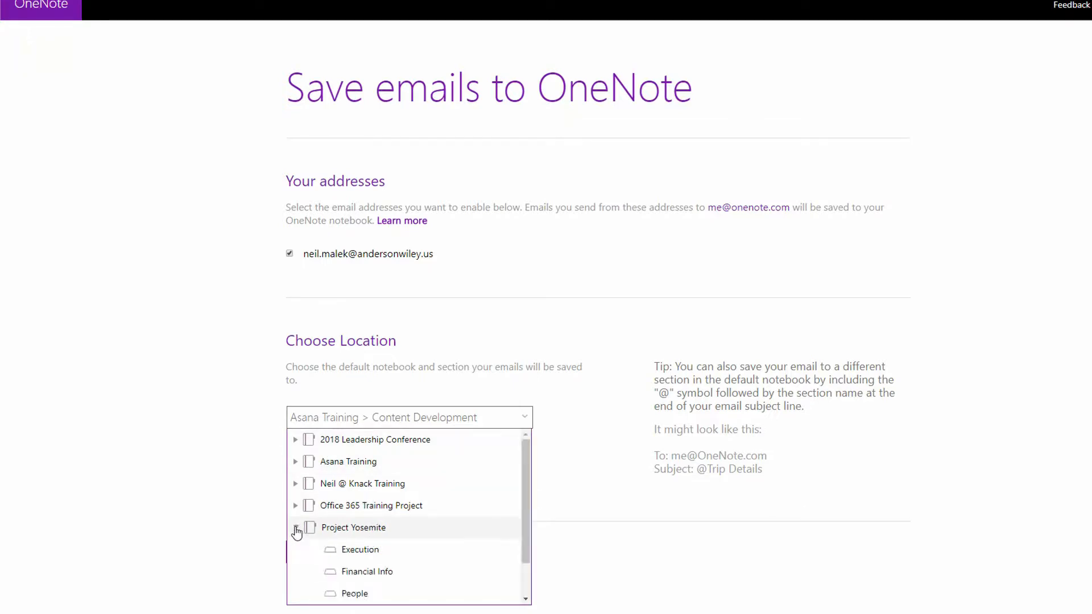
left_click(295, 527)
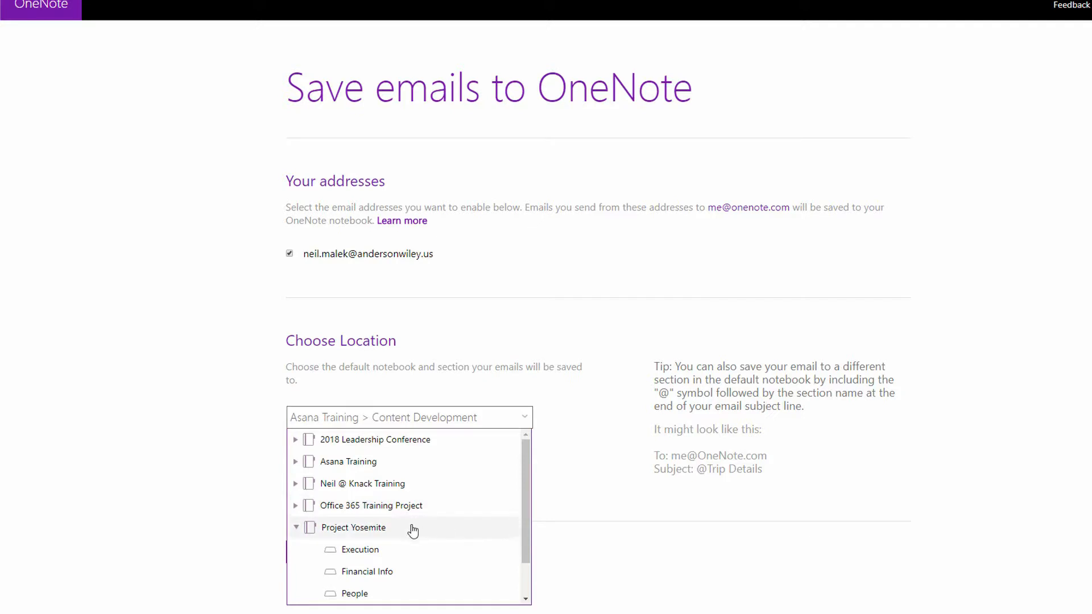
scroll("down", 3)
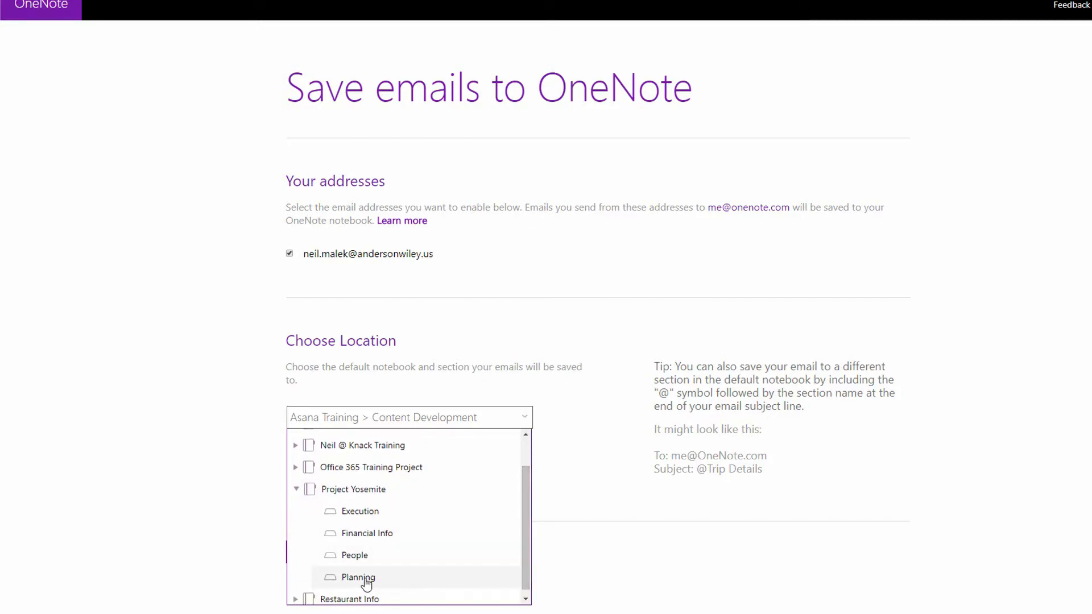
left_click(357, 577)
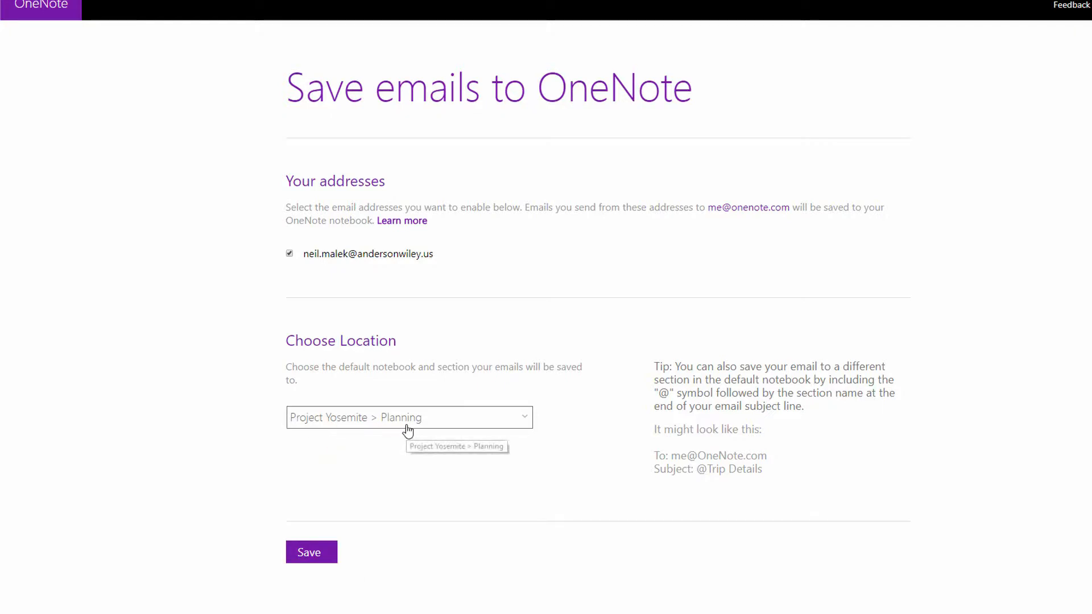
mouse_move(430, 432)
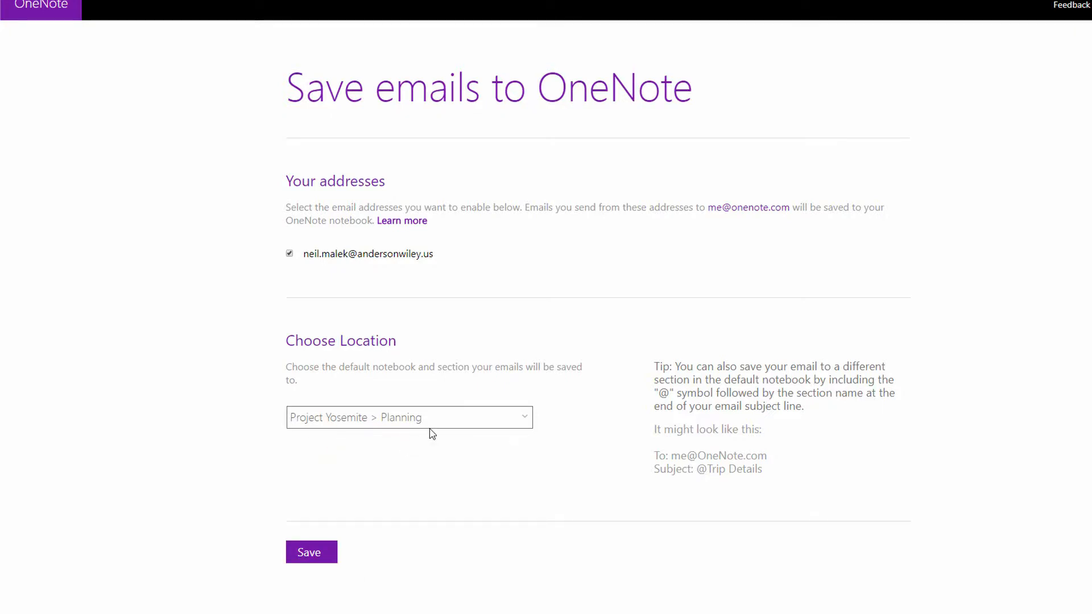
mouse_move(426, 435)
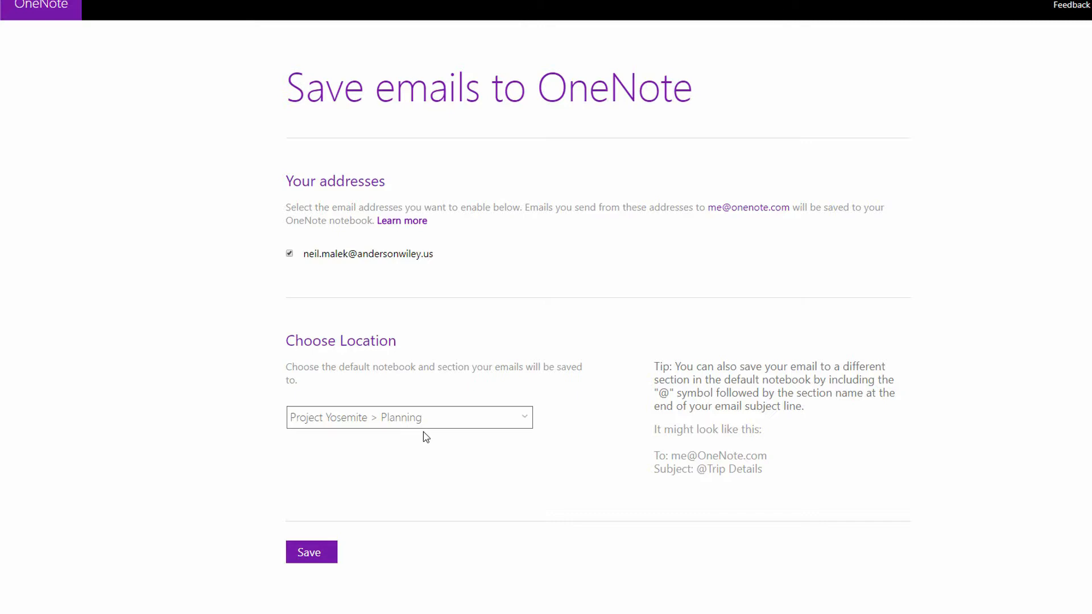
mouse_move(313, 434)
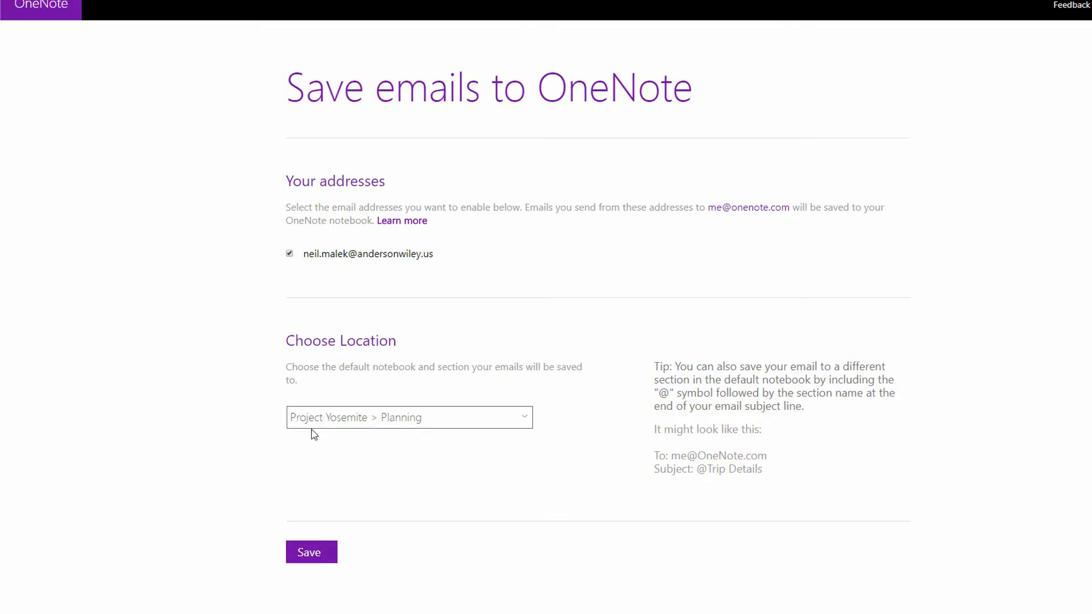
mouse_move(390, 434)
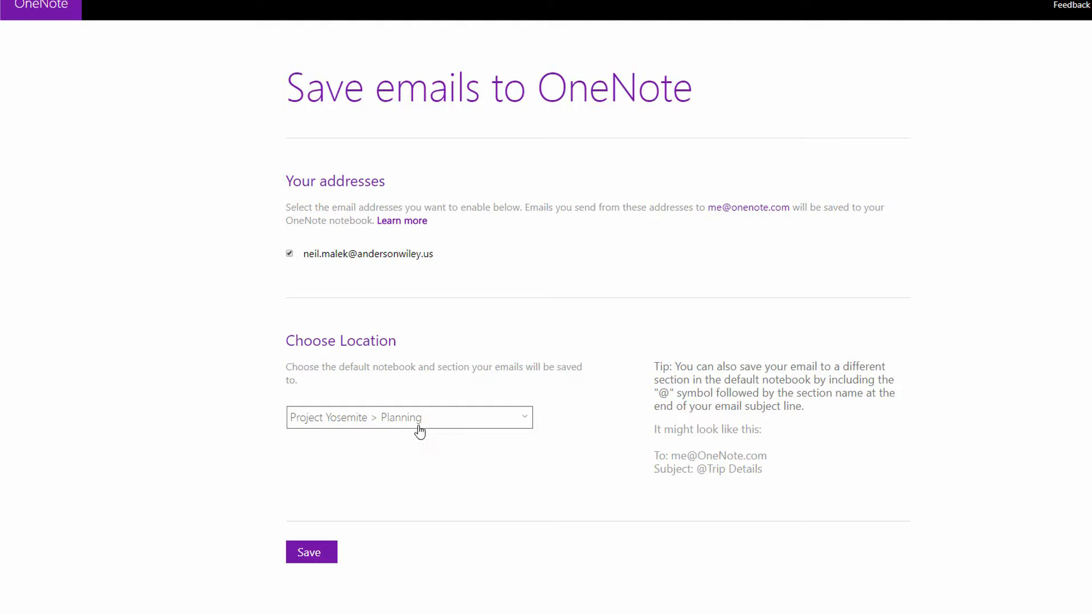
mouse_move(650, 400)
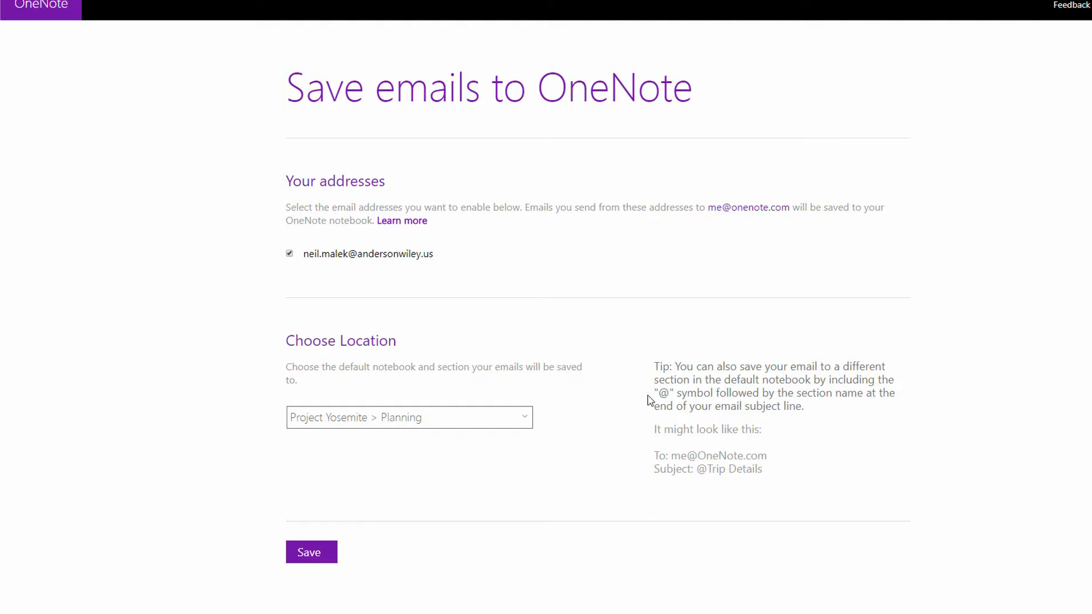
mouse_move(731, 407)
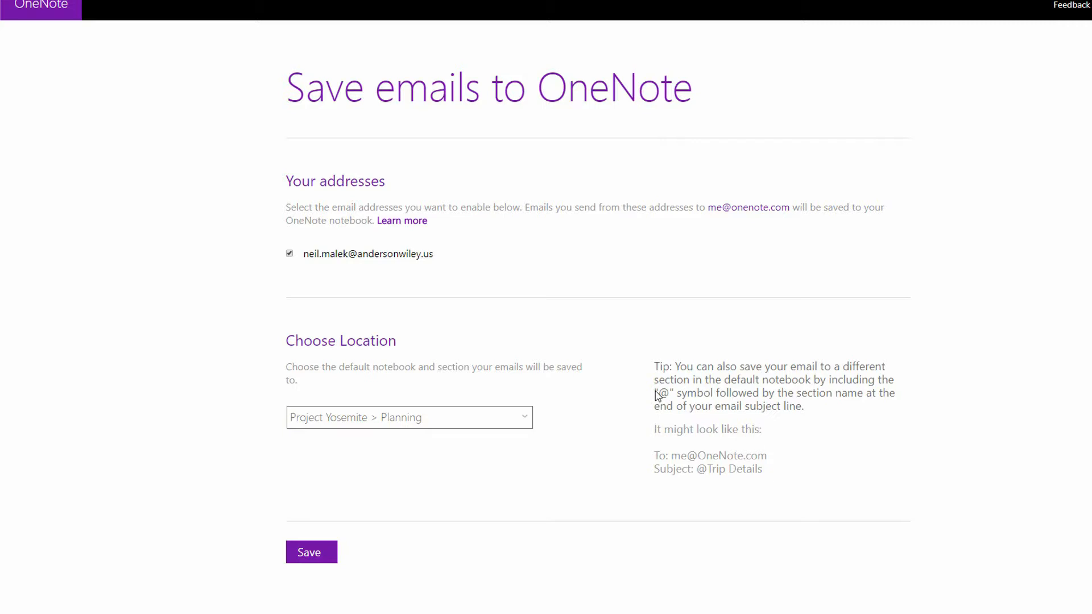
mouse_move(842, 406)
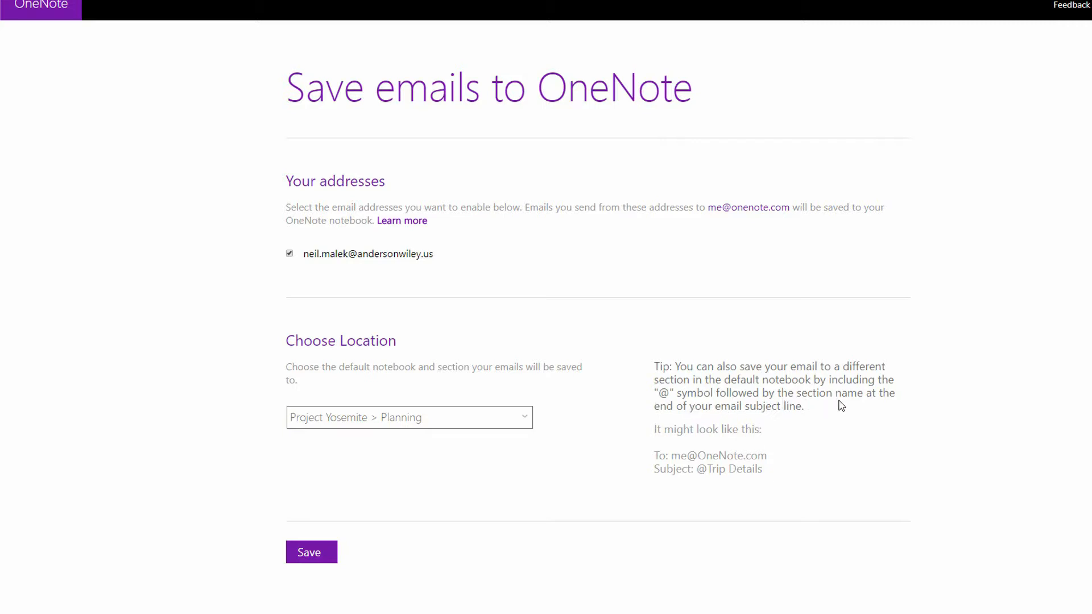
mouse_move(601, 396)
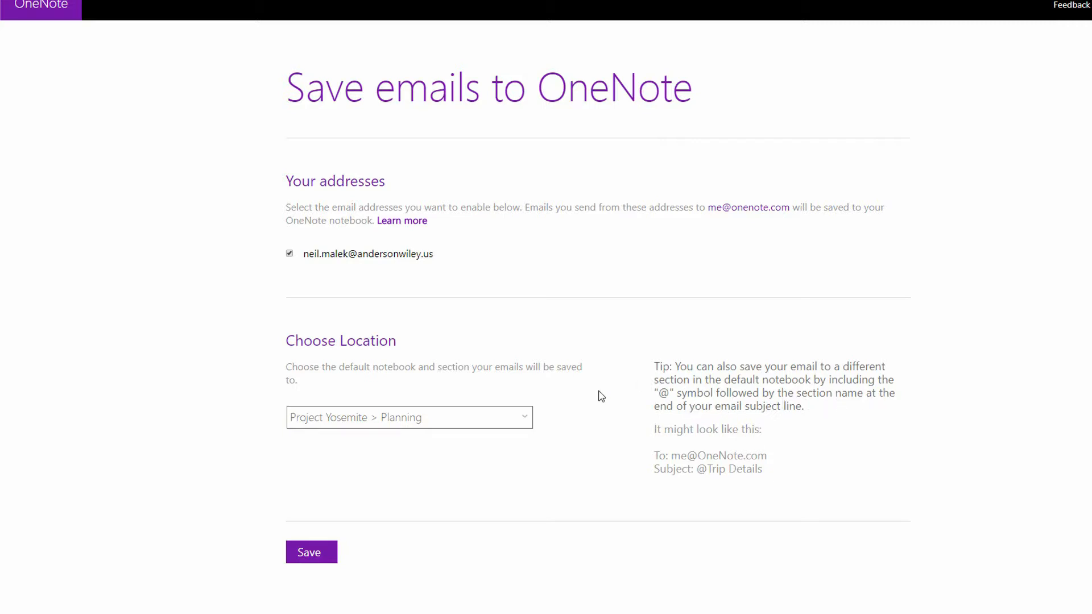
Save the email-to-OneNote settings with Planning as the default location.
left_click(311, 552)
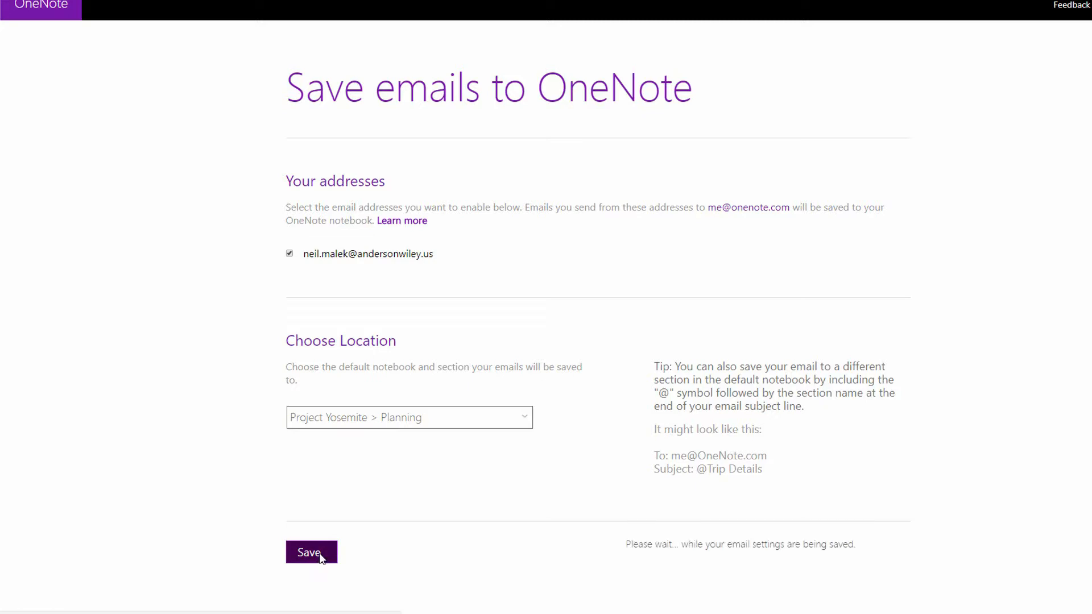
left_click(311, 551)
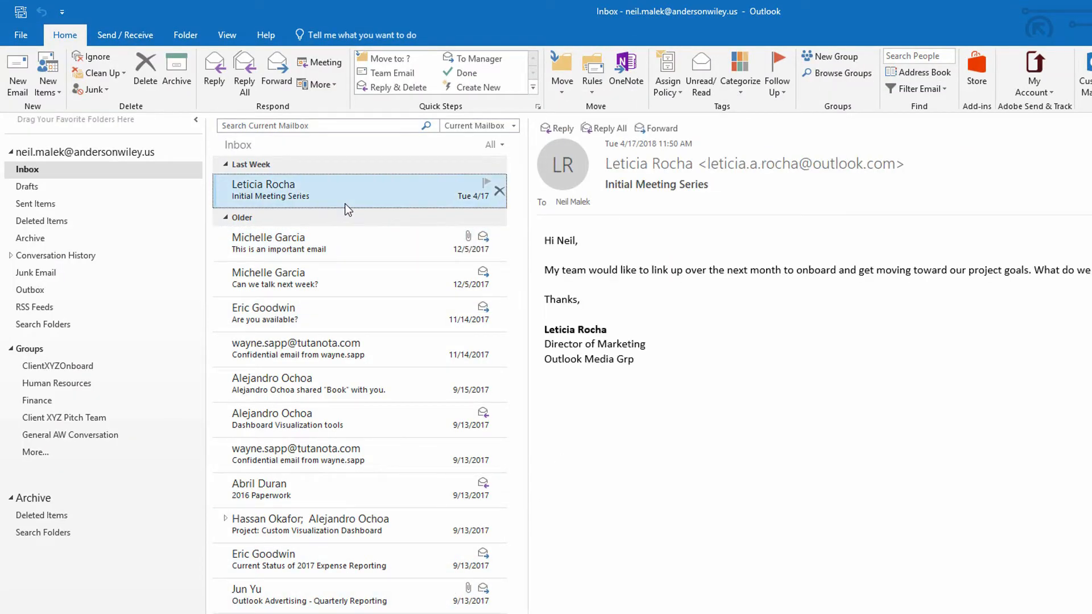
mouse_move(680, 177)
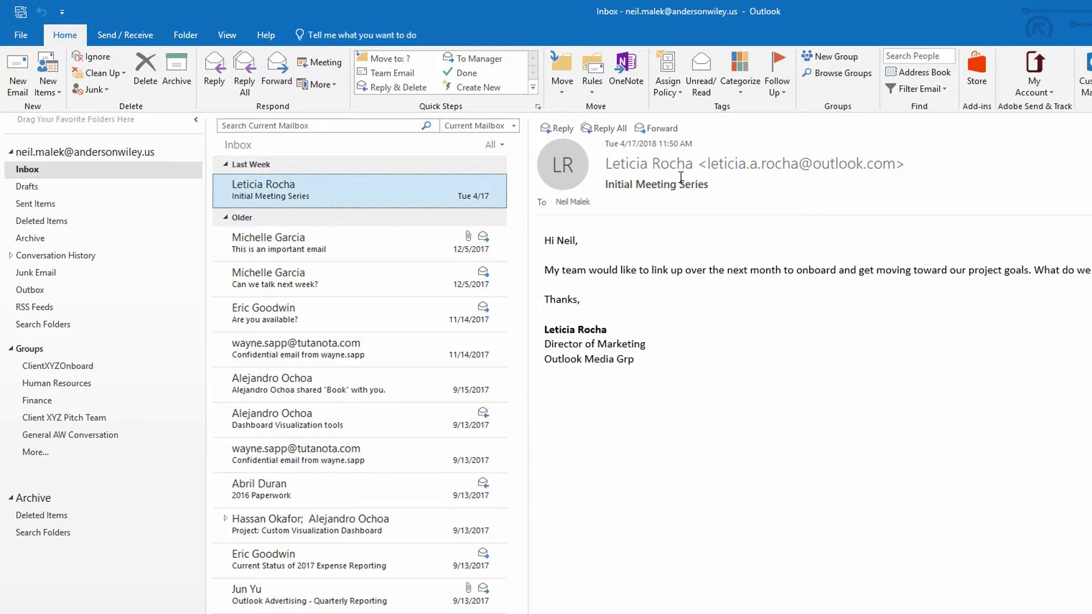
mouse_move(635, 379)
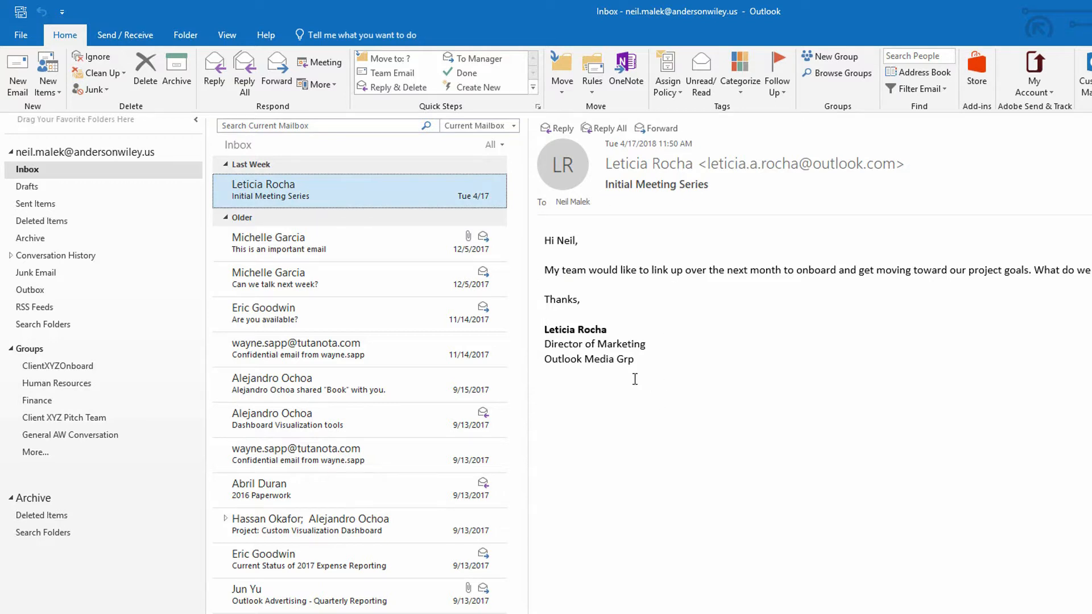
mouse_move(348, 116)
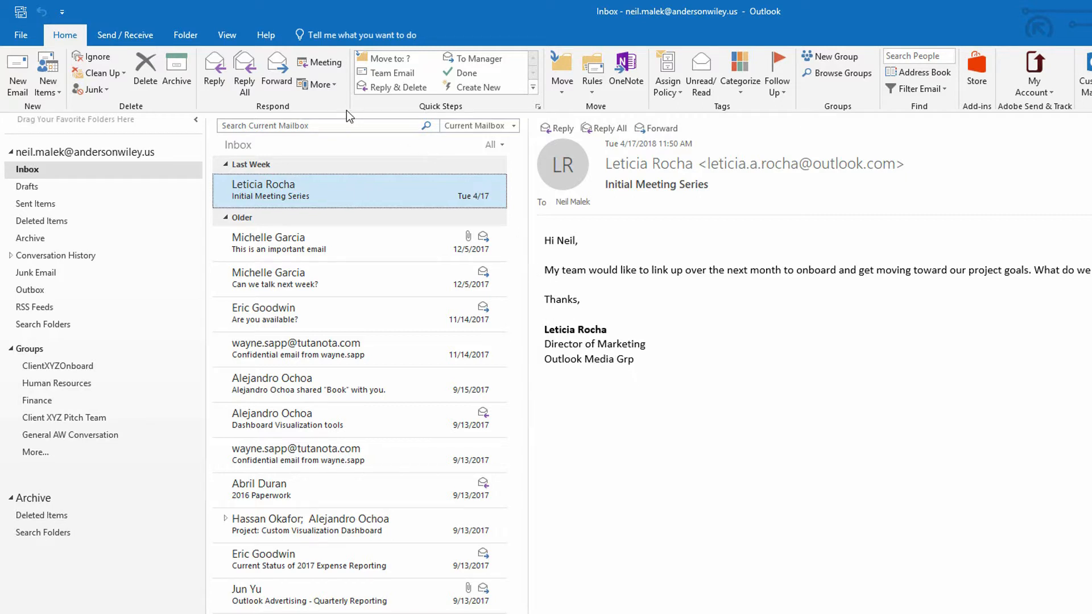
mouse_move(276, 72)
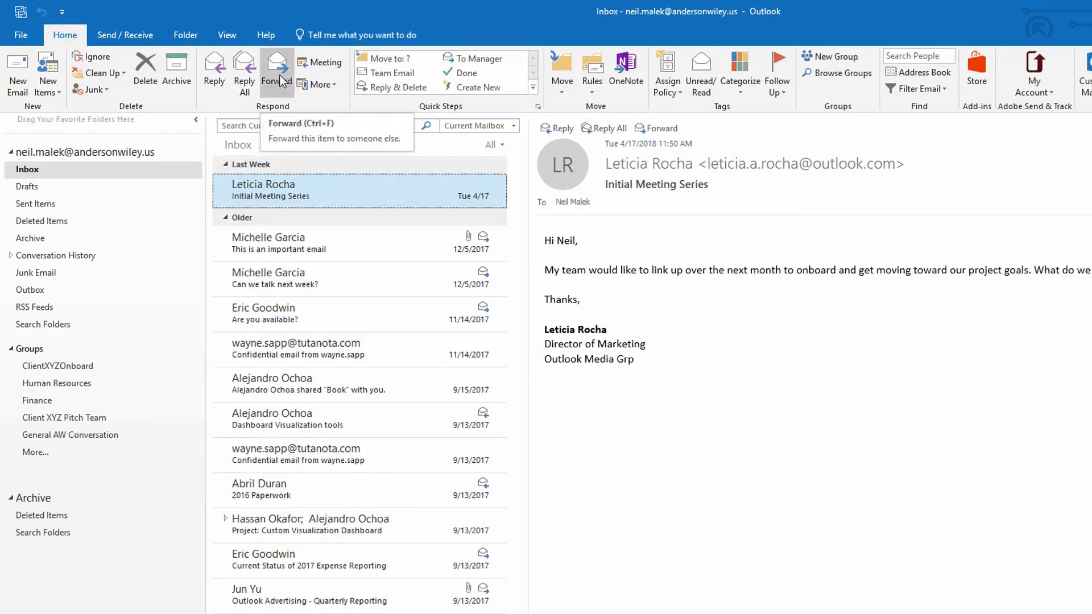
left_click(276, 72)
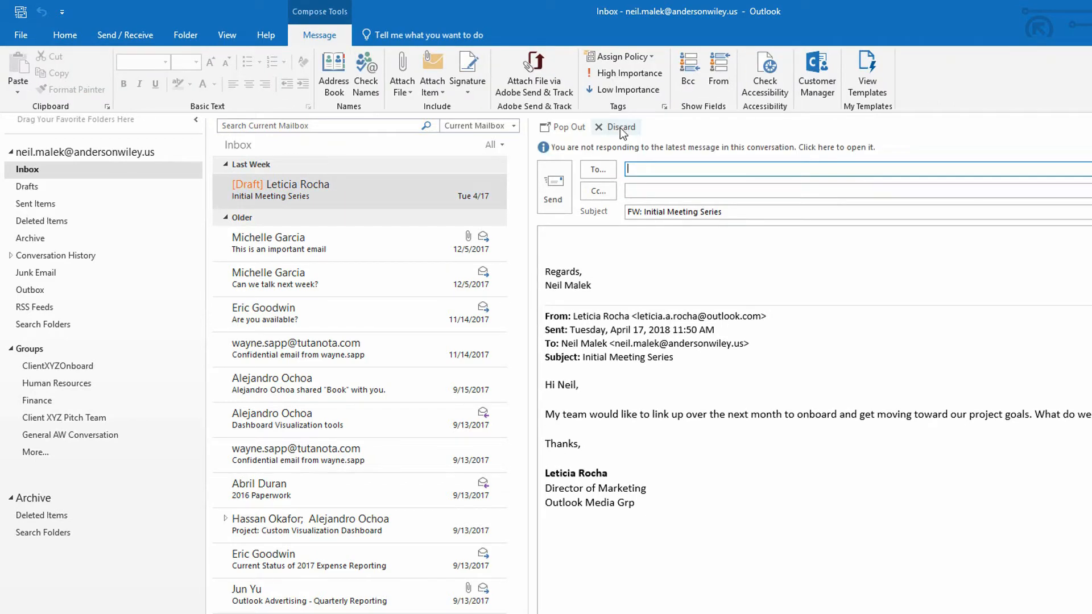
left_click(618, 127)
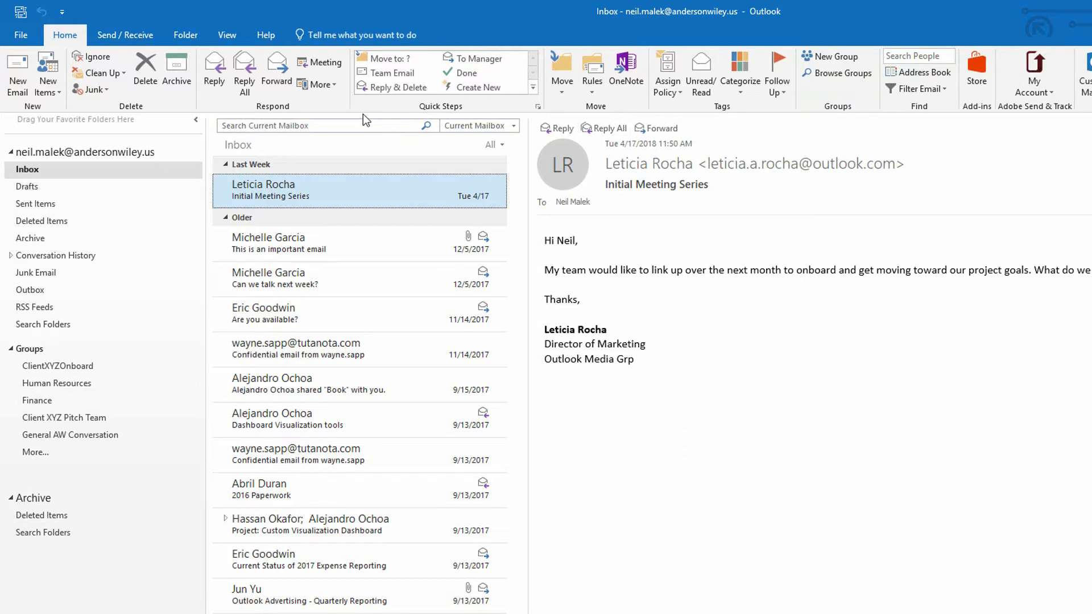
mouse_move(476, 87)
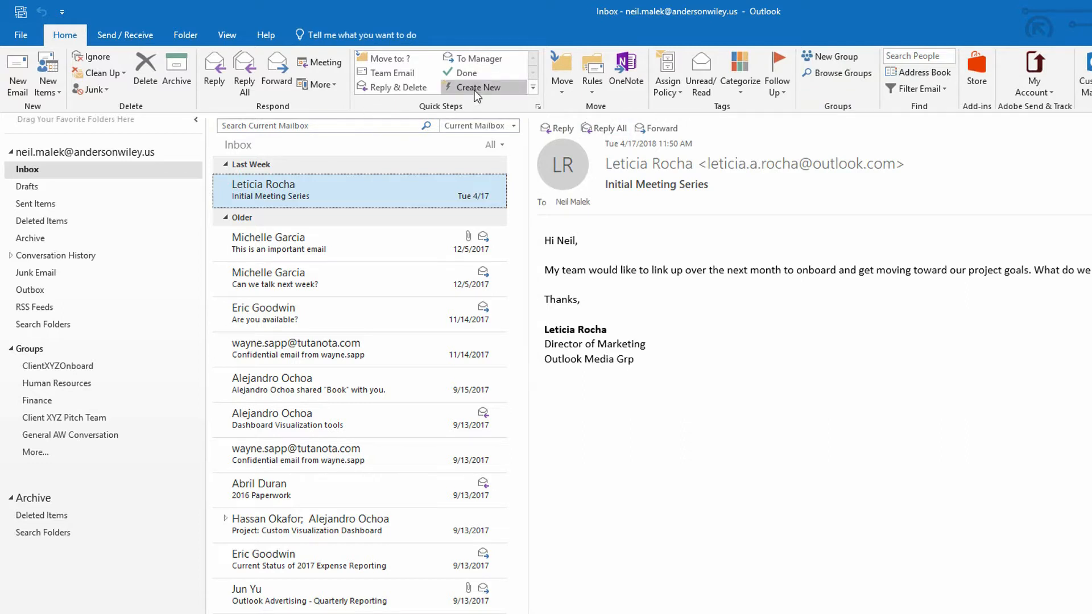
left_click(480, 87)
type("Forward to OneNote")
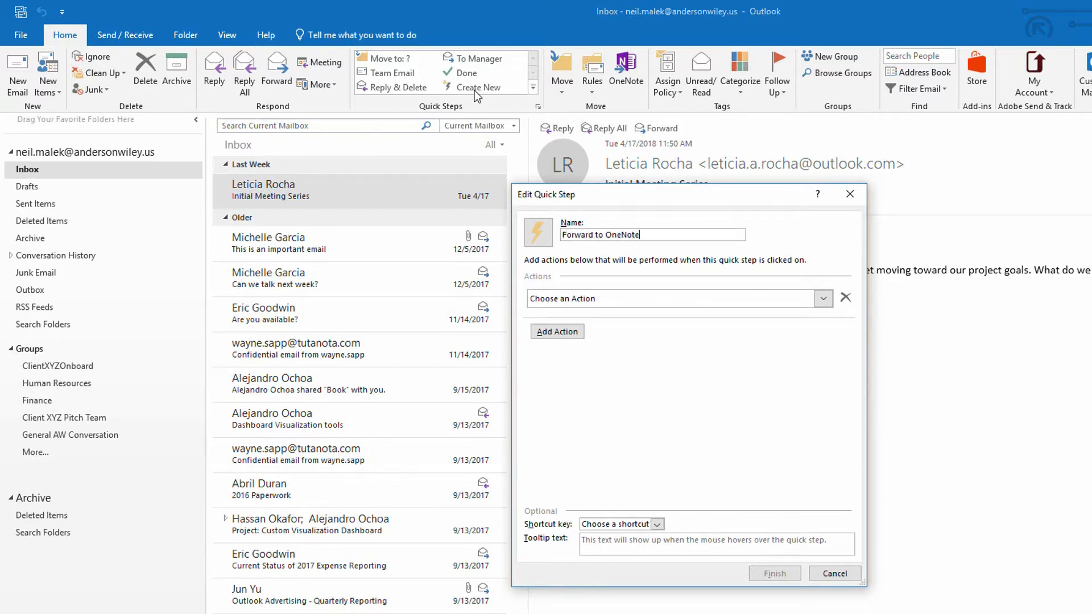
left_click(822, 298)
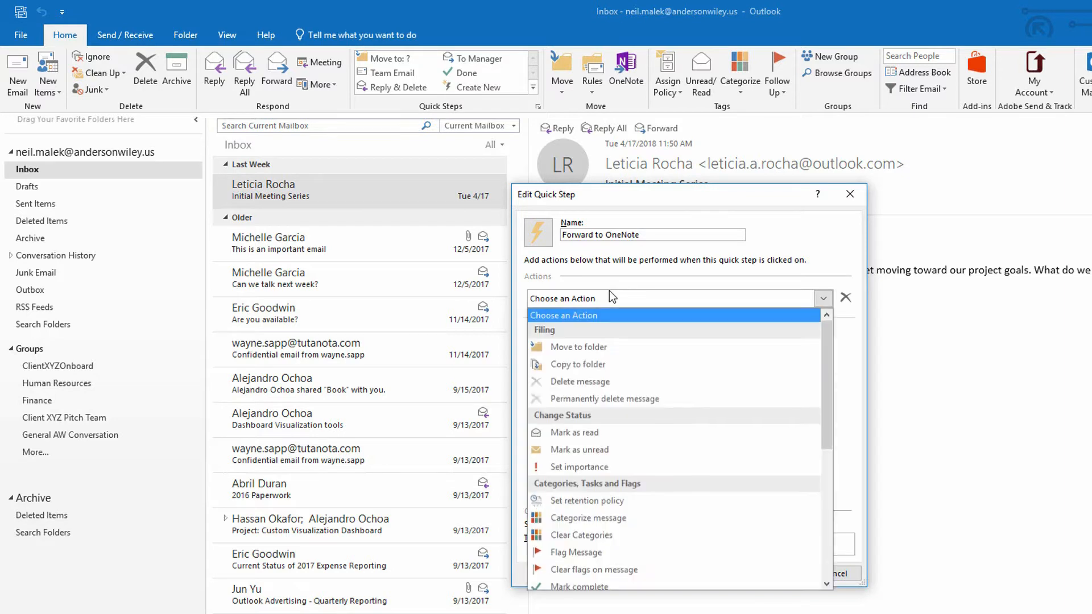
mouse_move(586, 500)
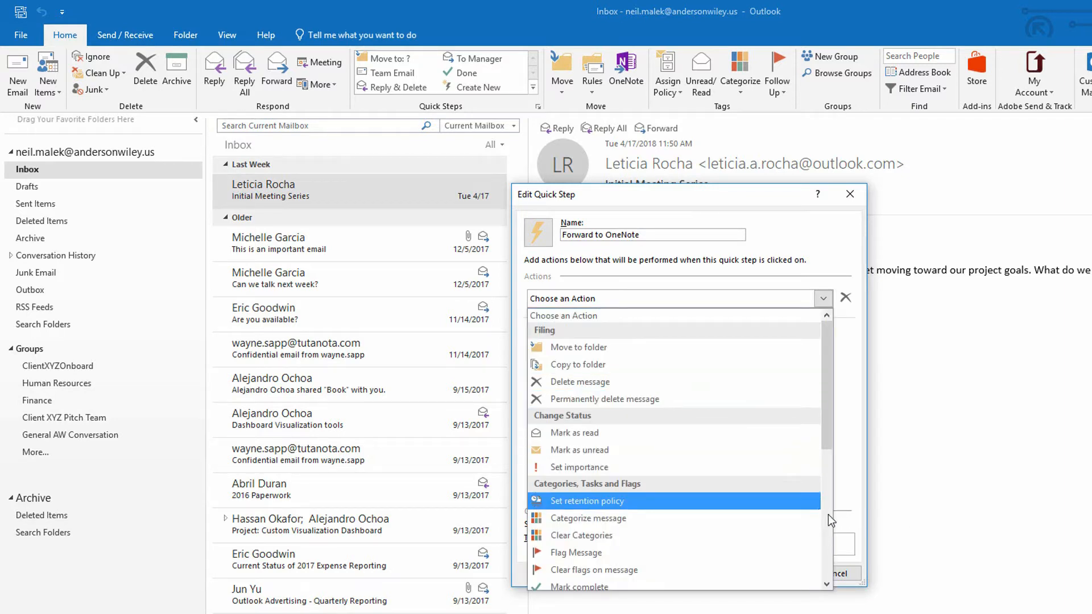
scroll("down", 3)
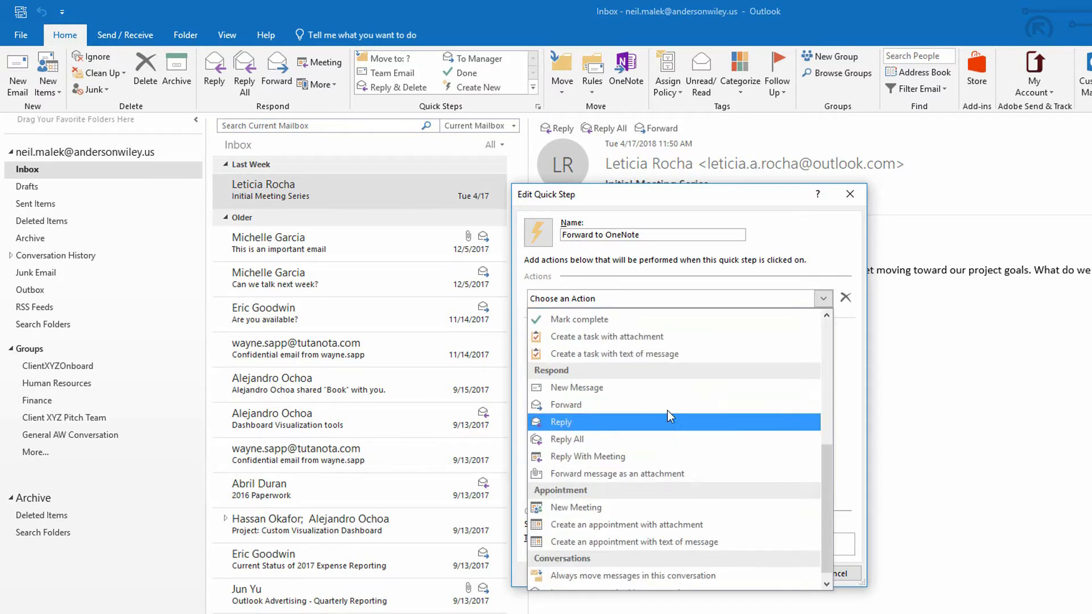
left_click(565, 405)
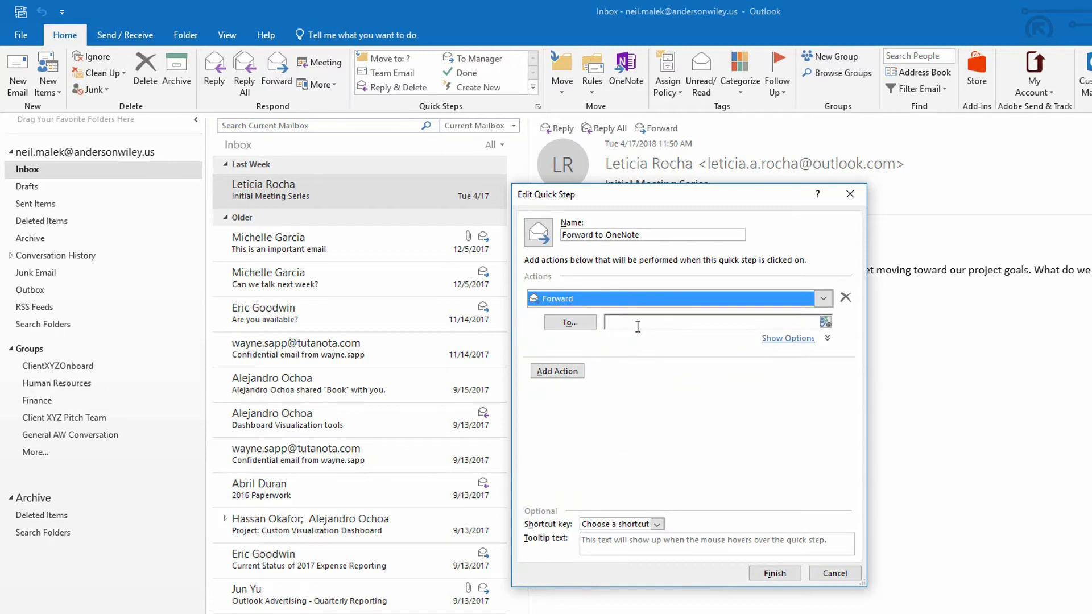
type("me@")
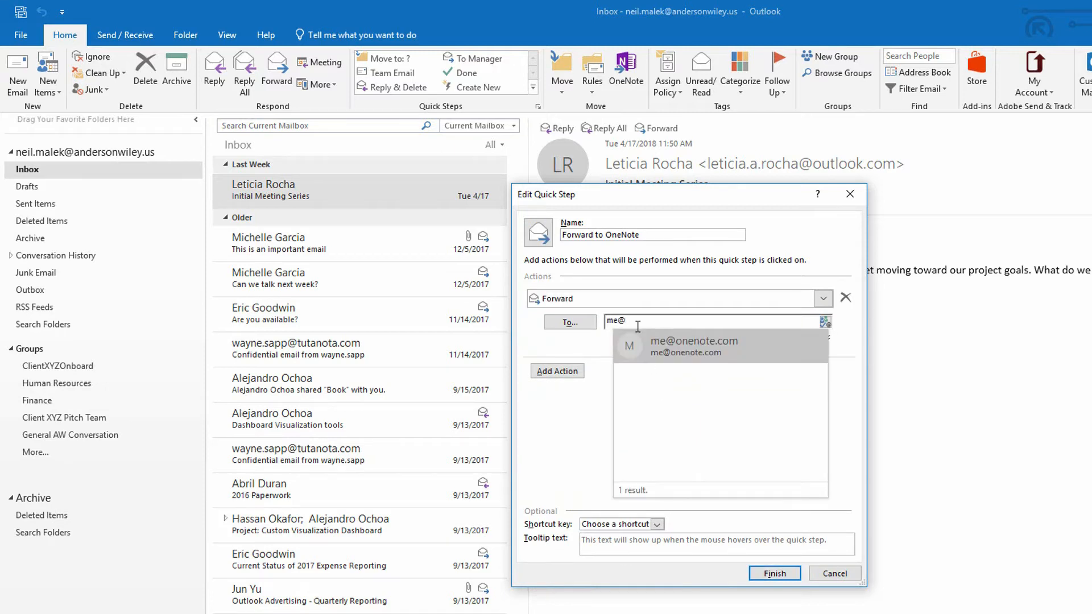
left_click(694, 346)
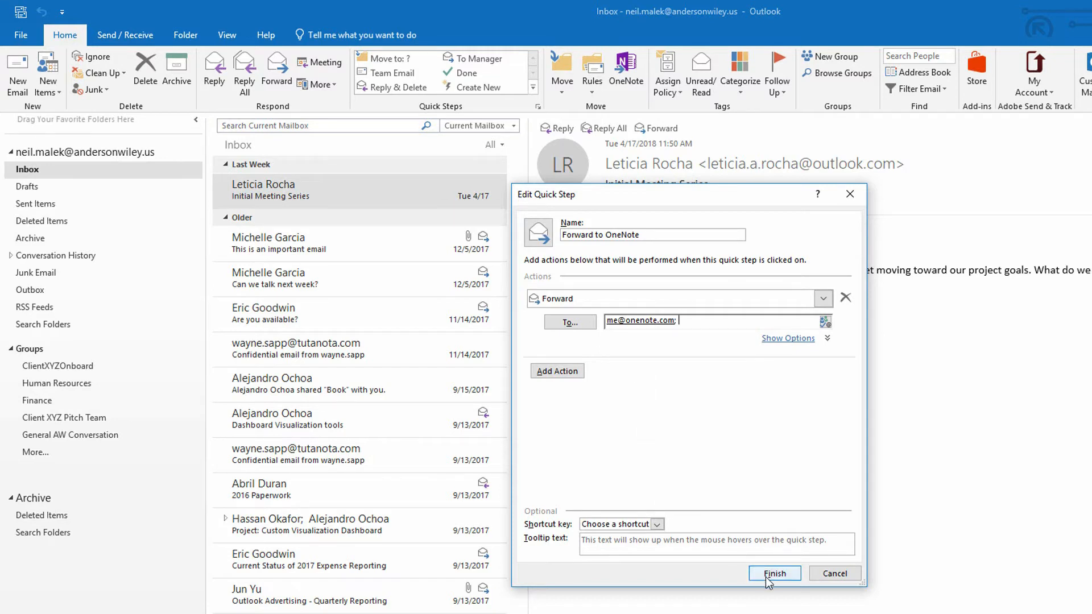
left_click(773, 573)
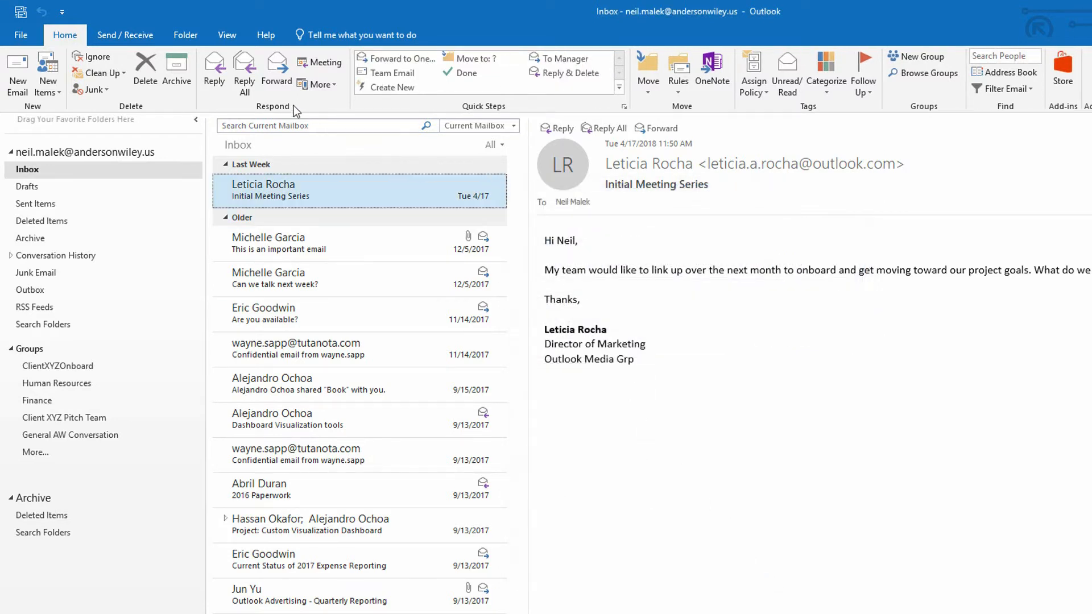
mouse_move(276, 70)
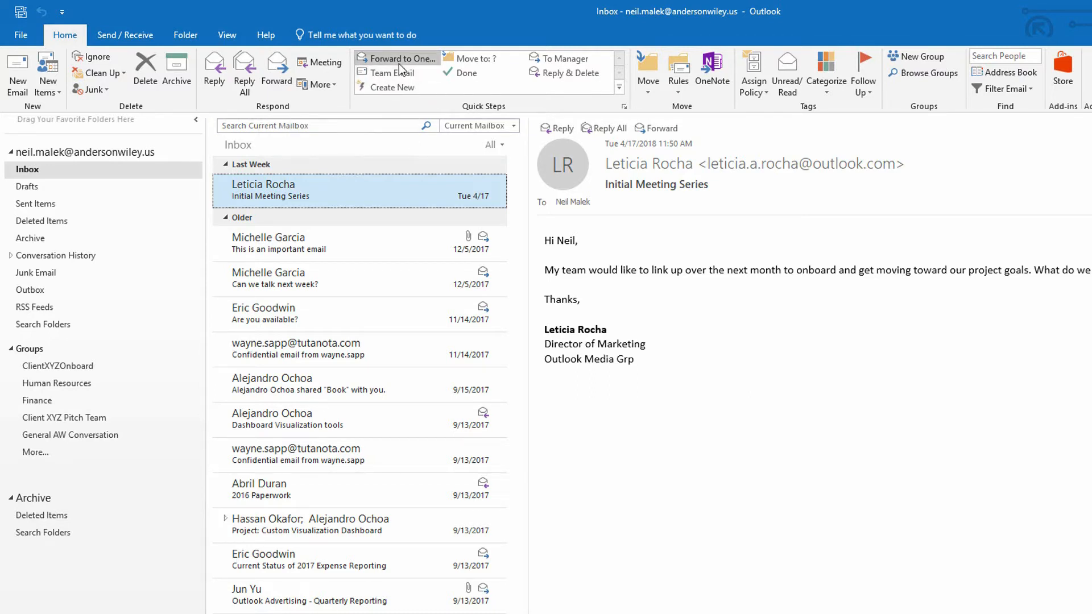
mouse_move(399, 59)
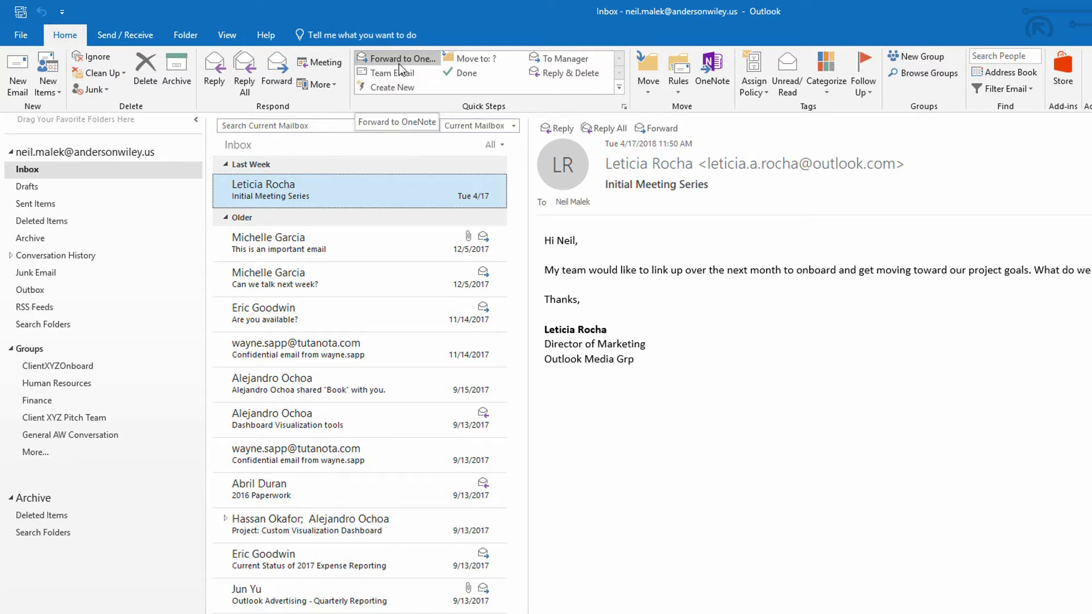
Apply the Forward to OneNote quick step to the Initial Meeting Series email.
left_click(398, 58)
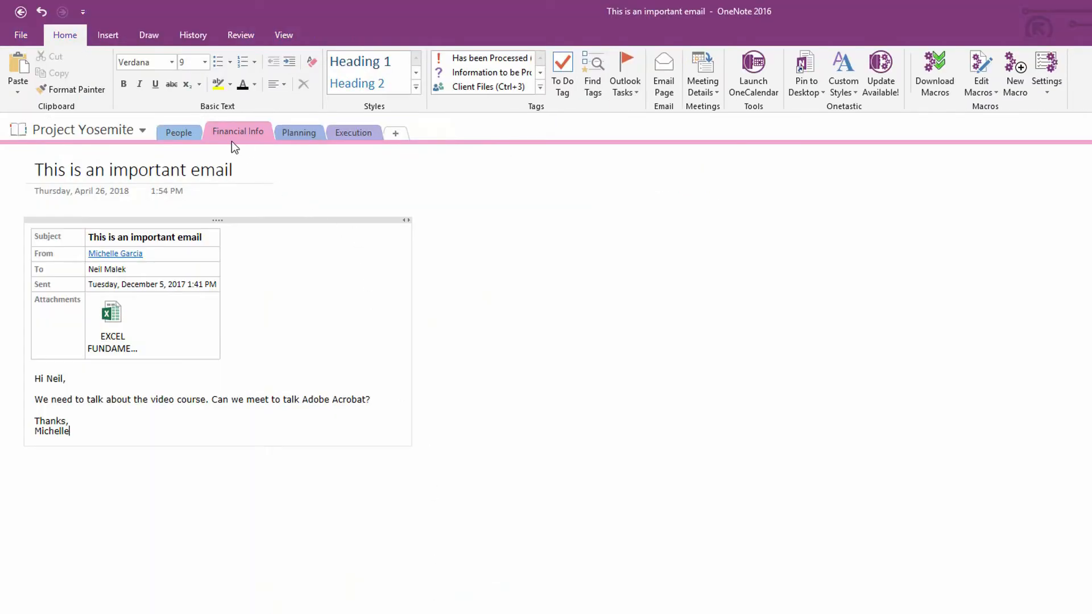
mouse_move(84, 129)
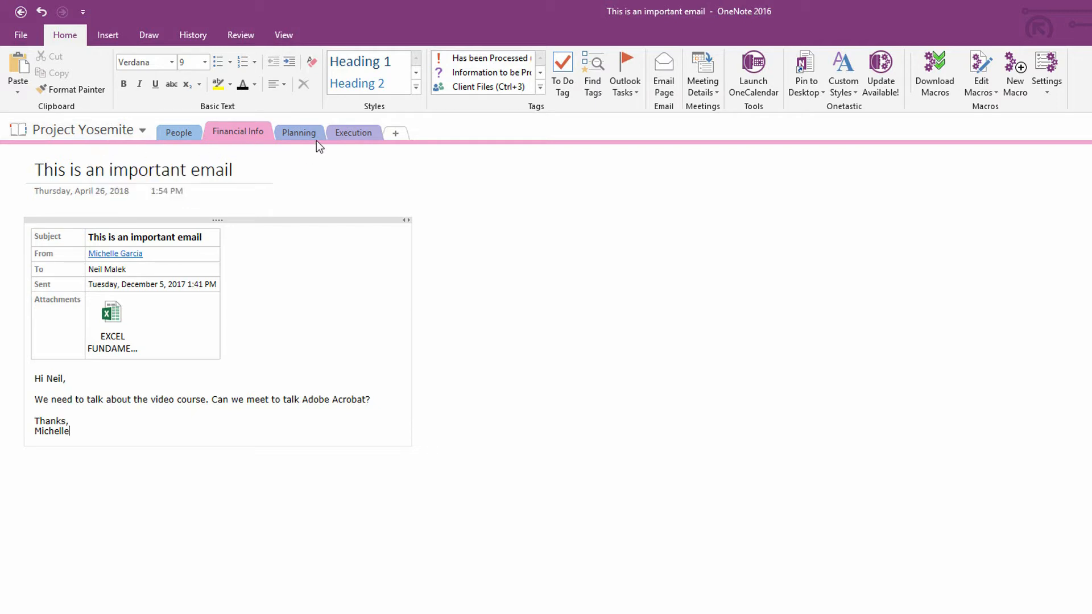
Switch to Project Yosemite's Planning section to view the forwarded email.
left_click(299, 132)
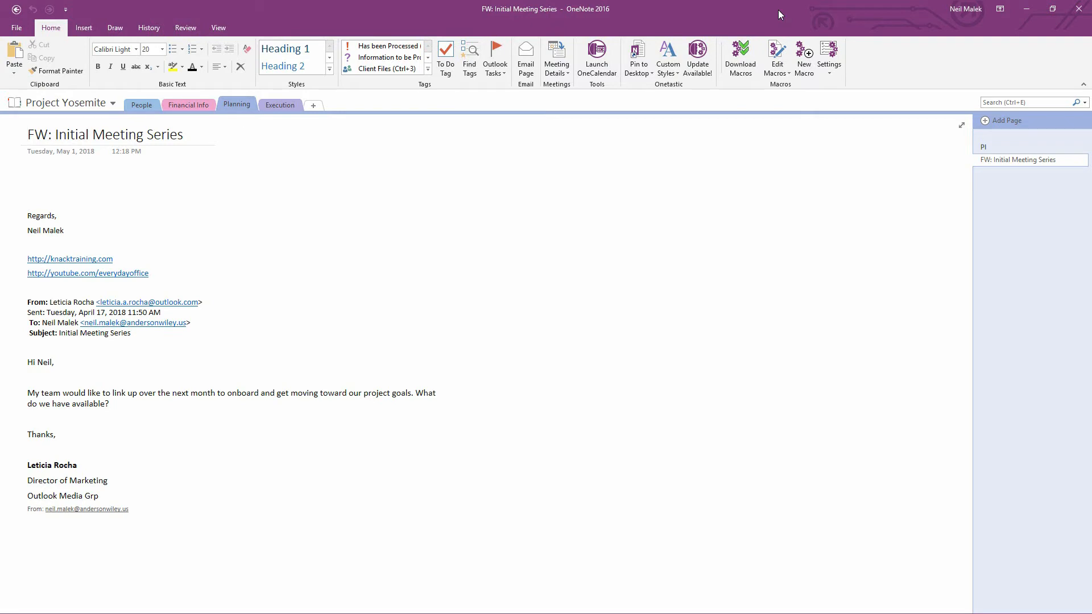
left_click(28, 134)
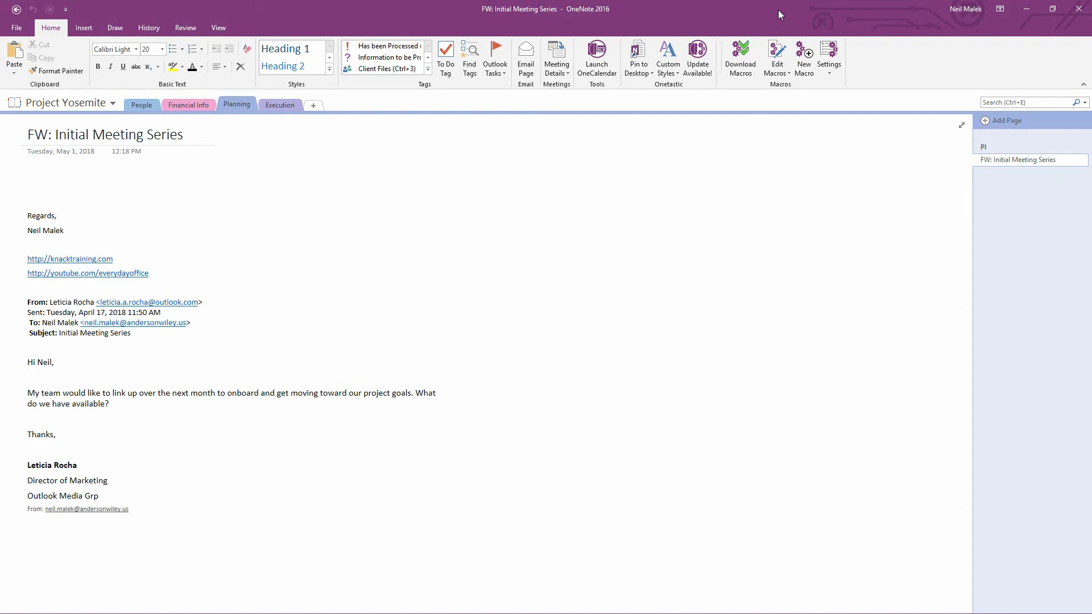
left_click(27, 133)
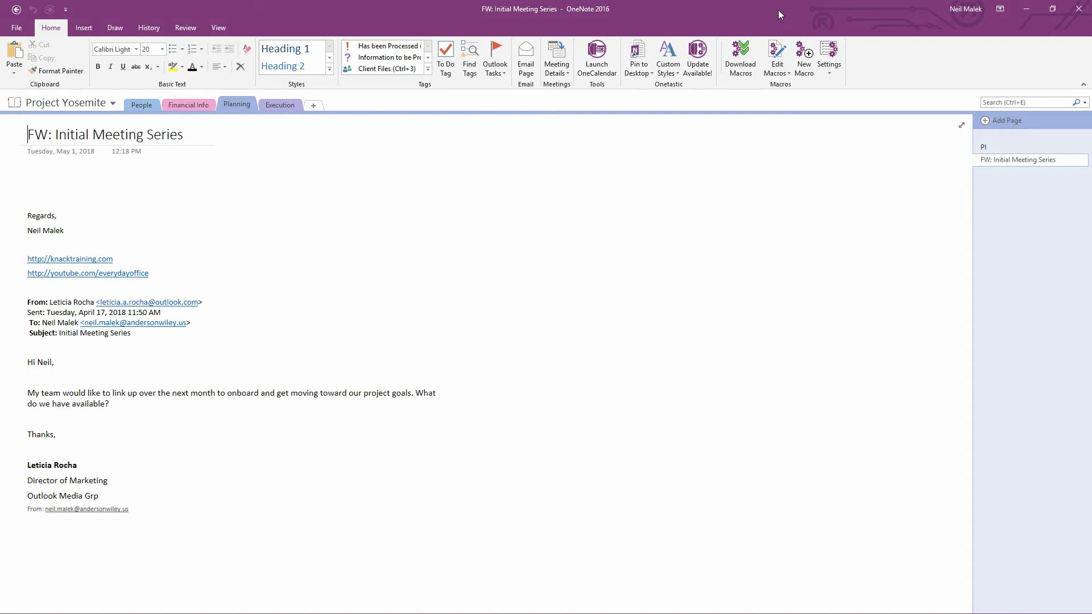